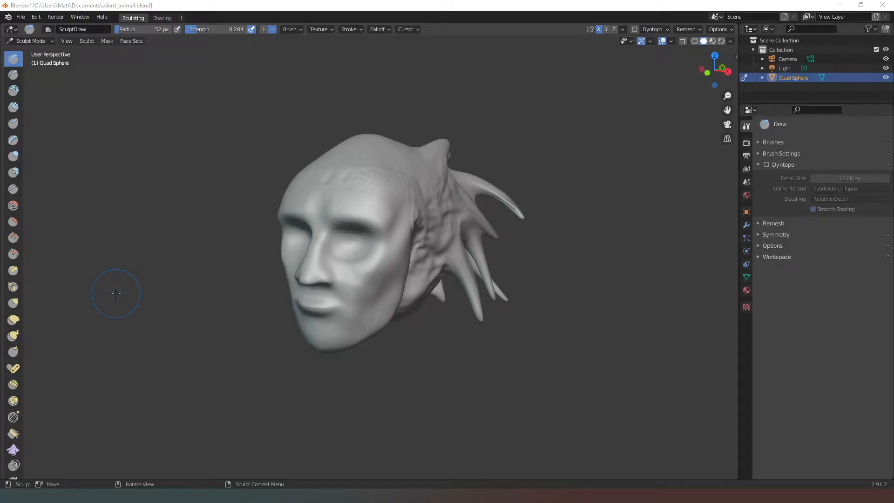
pyautogui.moveTo(162, 267)
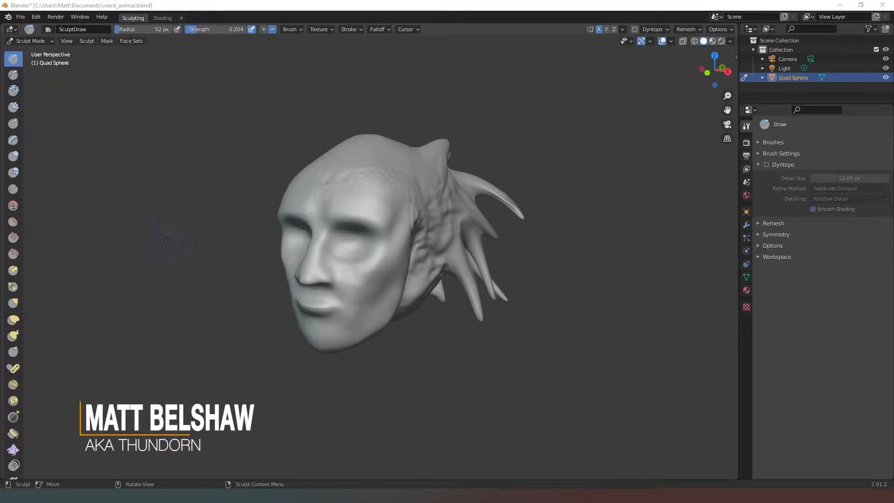
pyautogui.moveTo(166, 230)
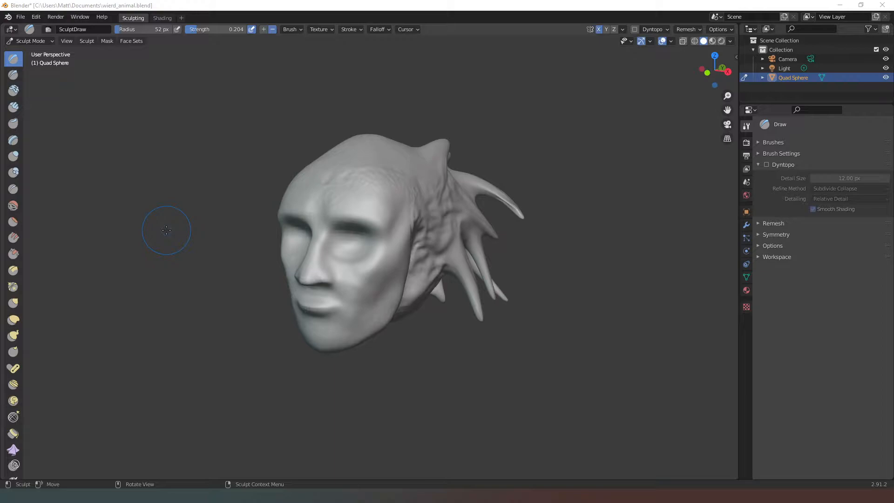
pyautogui.moveTo(174, 229)
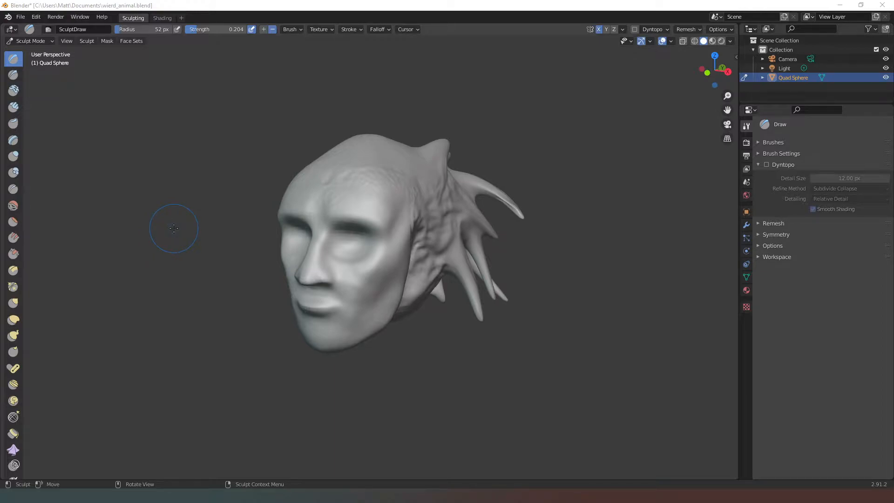
pyautogui.moveTo(167, 217)
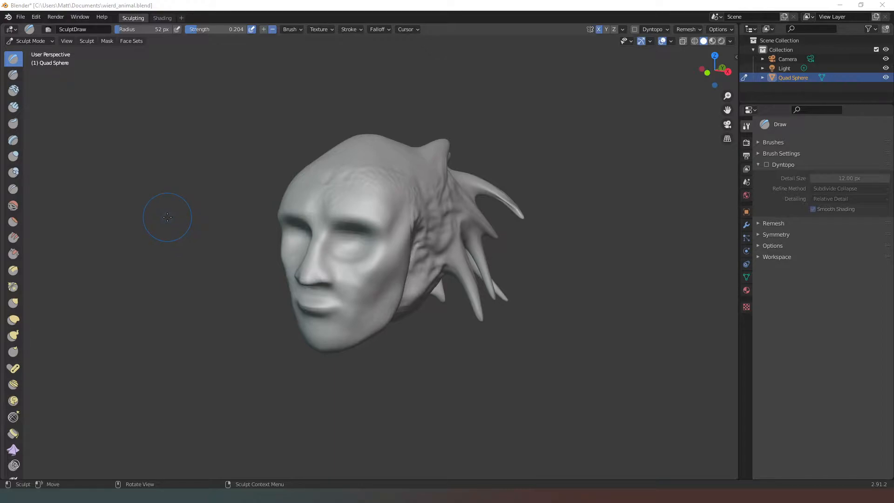
pyautogui.moveTo(184, 206)
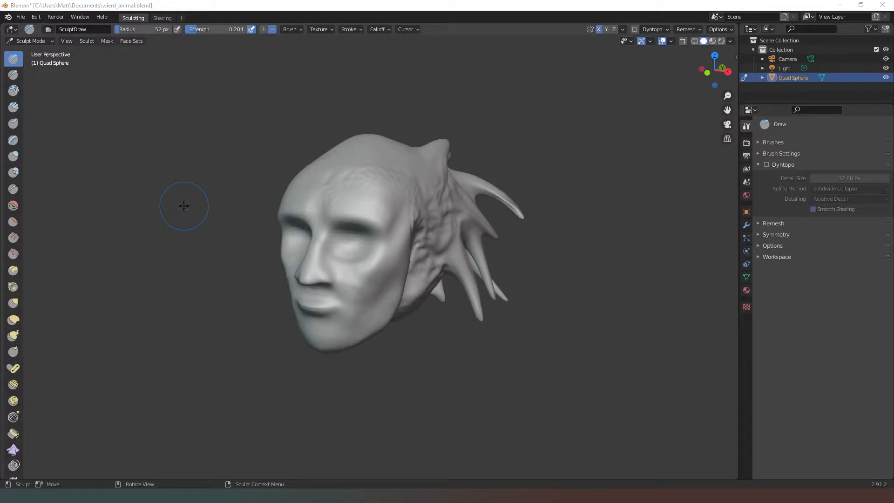
pyautogui.moveTo(178, 196)
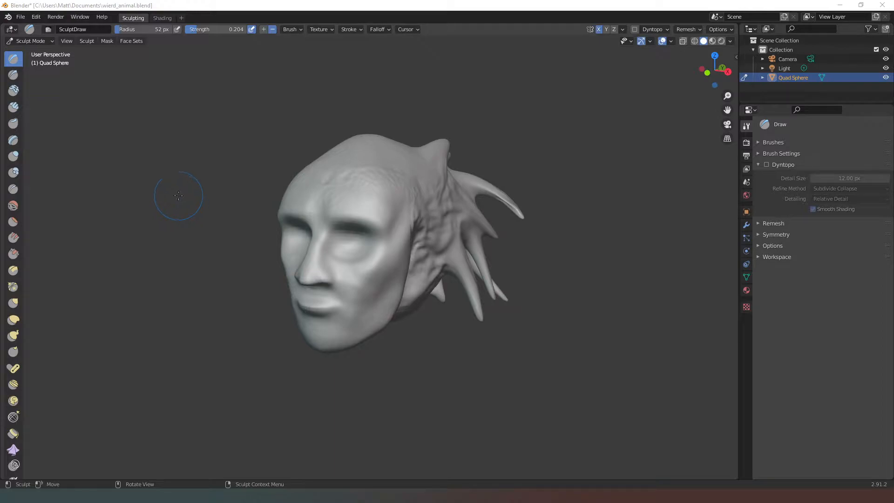
pyautogui.moveTo(556, 358)
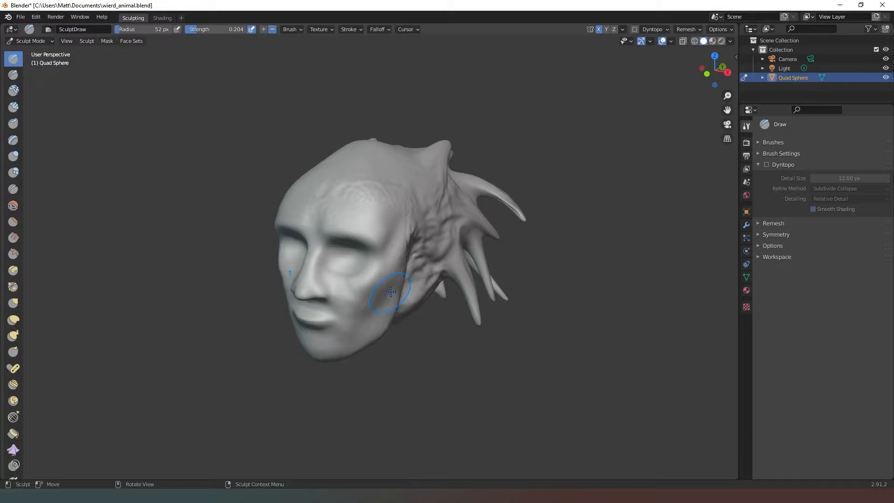
pyautogui.moveTo(359, 203)
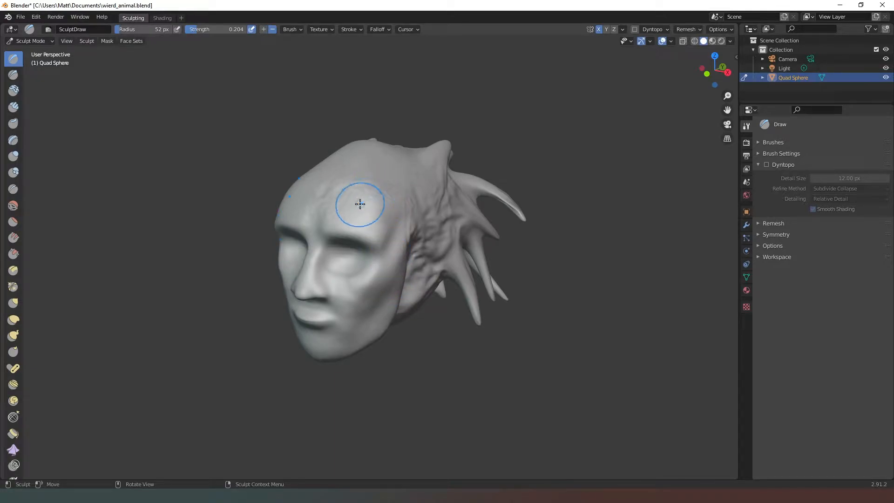
pyautogui.moveTo(374, 270)
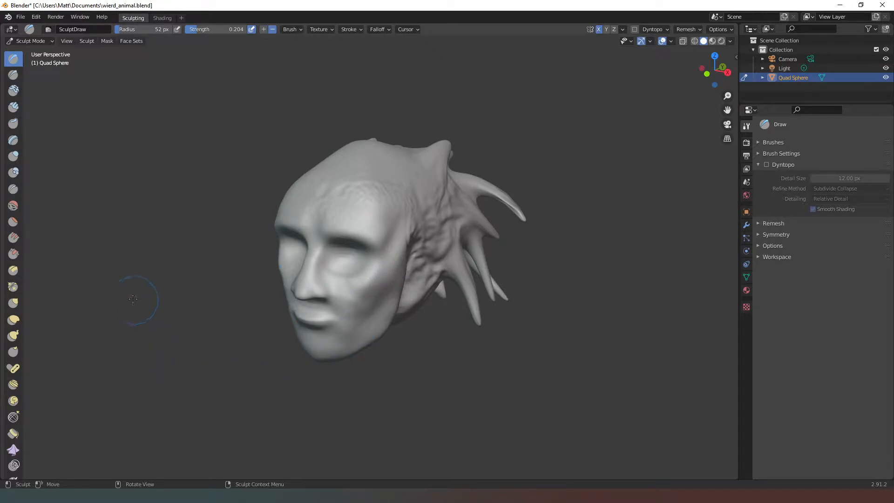
pyautogui.moveTo(112, 251)
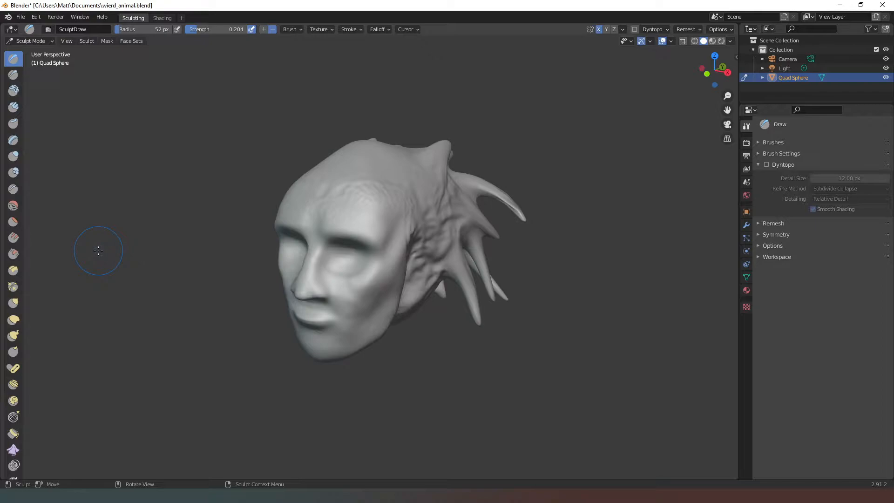
pyautogui.moveTo(177, 233)
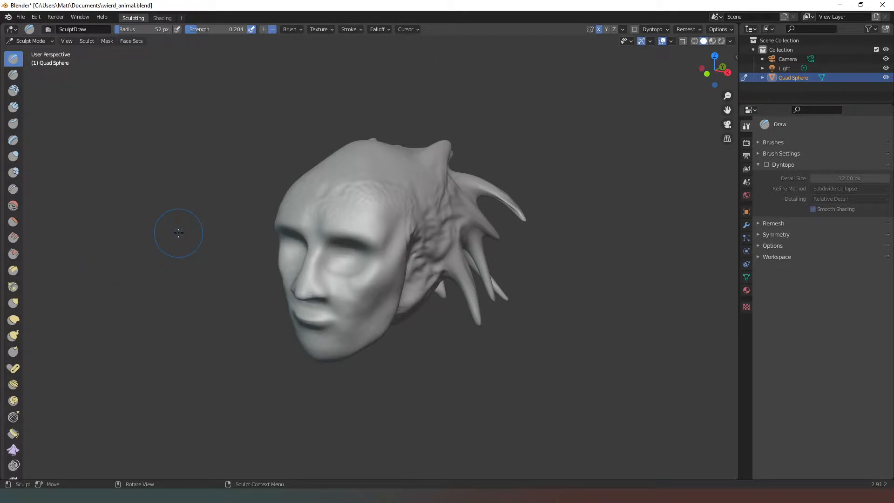
pyautogui.moveTo(157, 267)
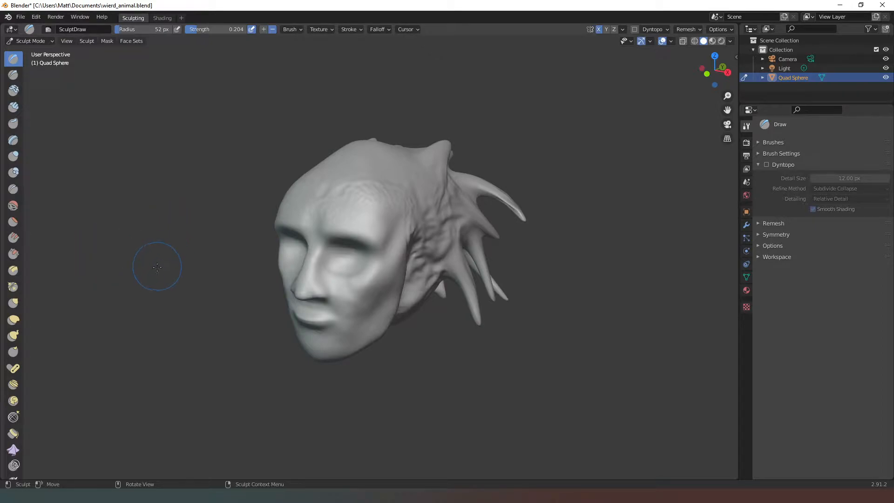
pyautogui.moveTo(175, 261)
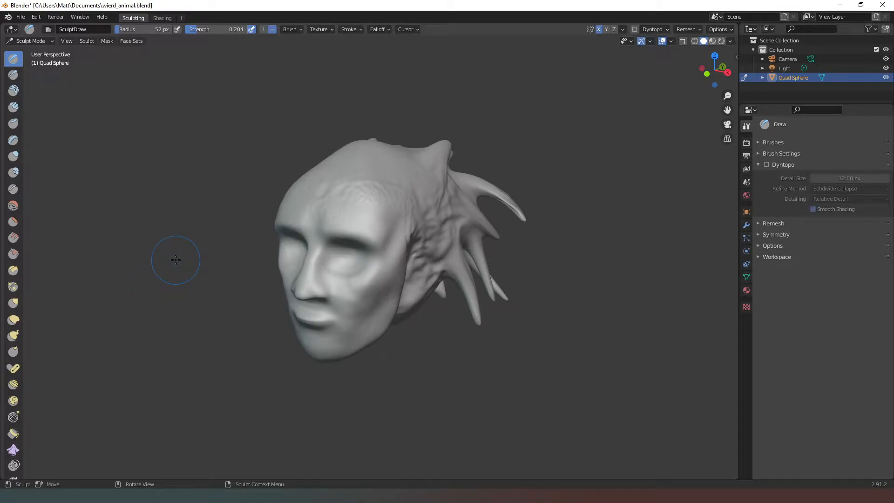
pyautogui.moveTo(198, 148)
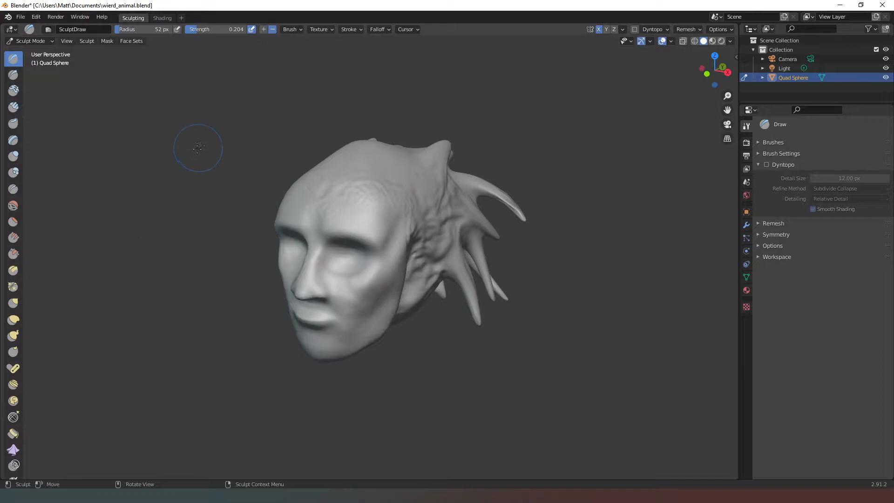
pyautogui.moveTo(82, 381)
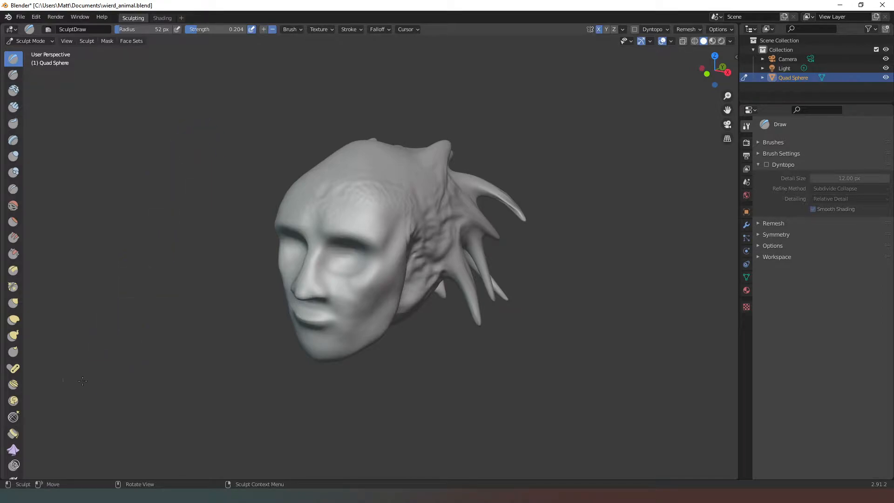
pyautogui.moveTo(165, 263)
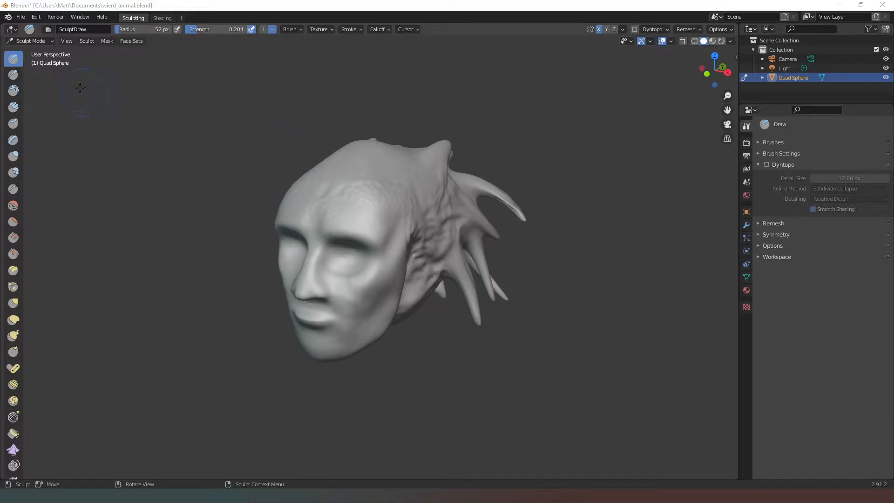
pyautogui.moveTo(32, 41)
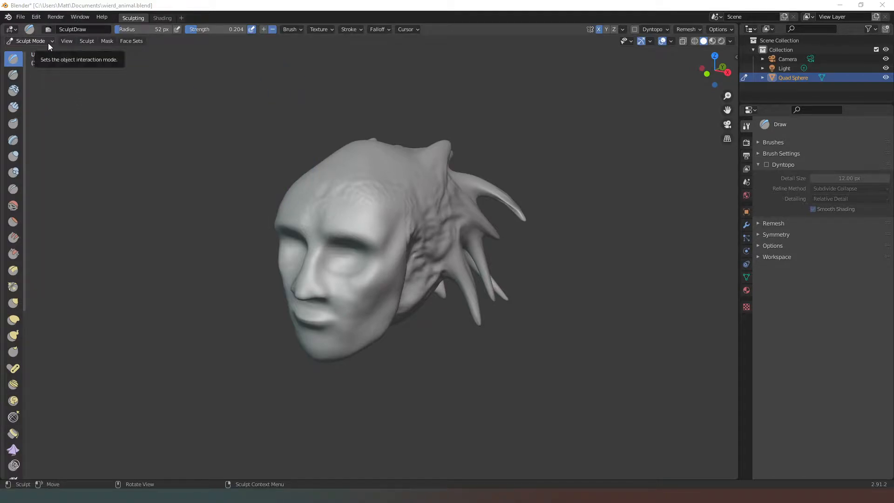
# - Rename Quad Sphere to WeirdHeadHires, duplicate it as WeirdHeadLores, and hide WeirdHeadHires
pyautogui.click(30, 41)
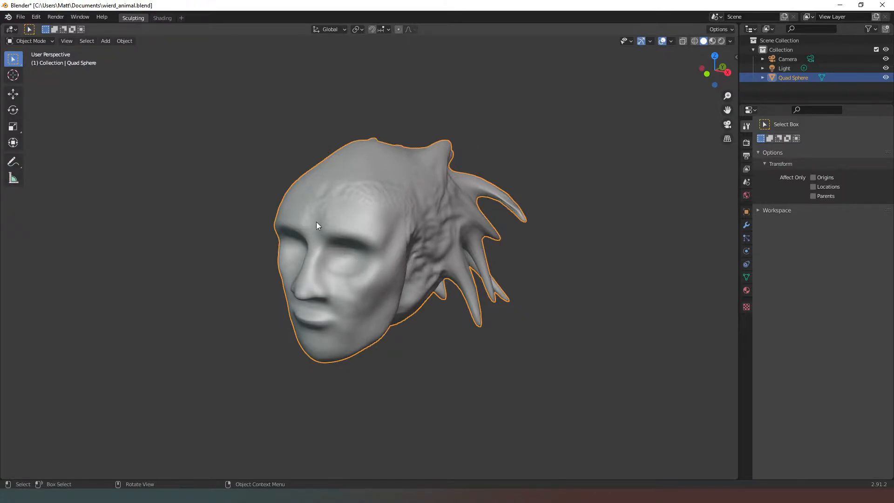
pyautogui.moveTo(535, 145)
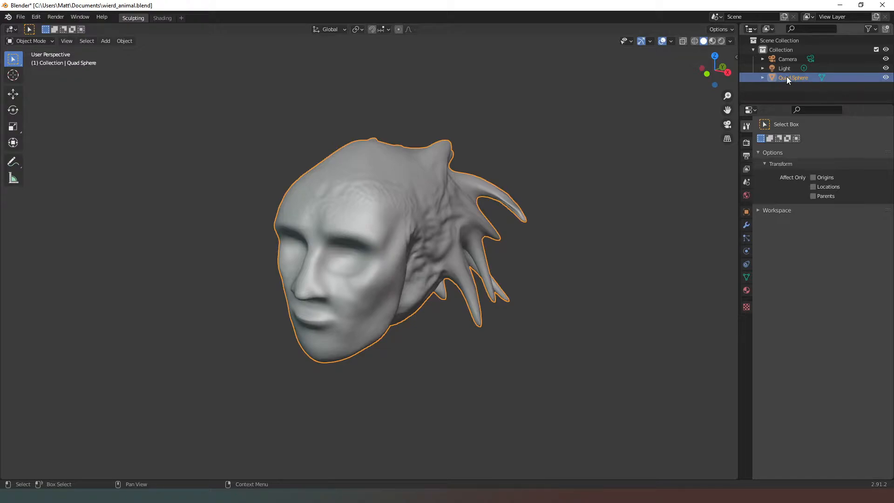
pyautogui.moveTo(798, 79)
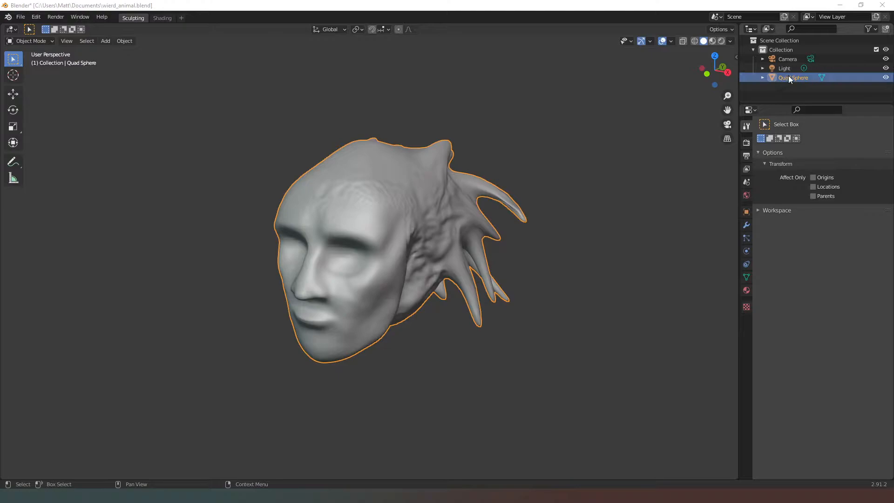
pyautogui.doubleClick(792, 77)
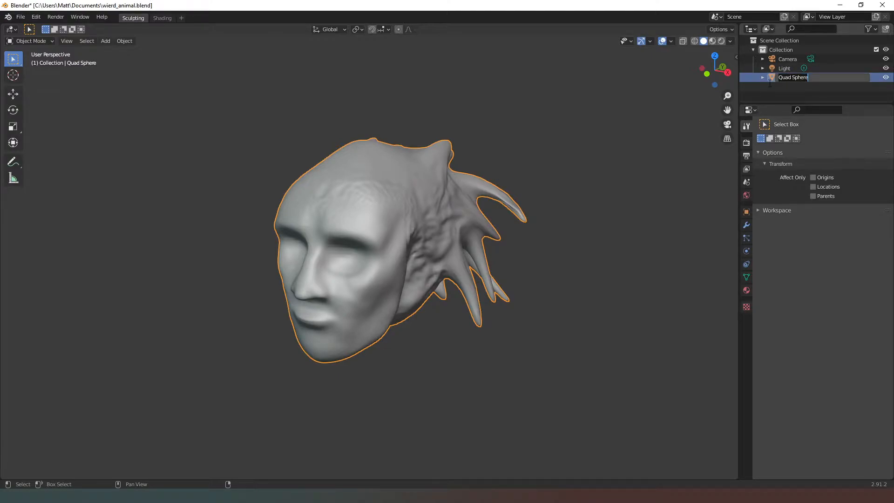
pyautogui.write('WeirdHeadHires')
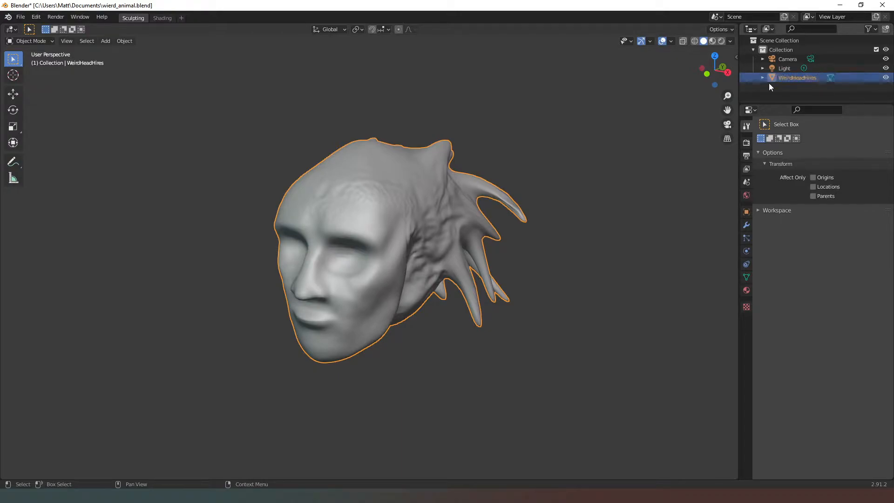
pyautogui.moveTo(599, 127)
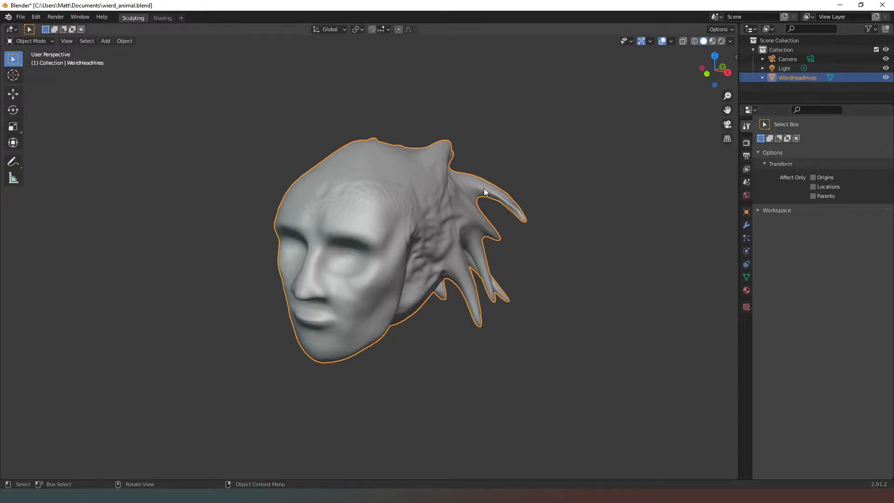
pyautogui.moveTo(716, 95)
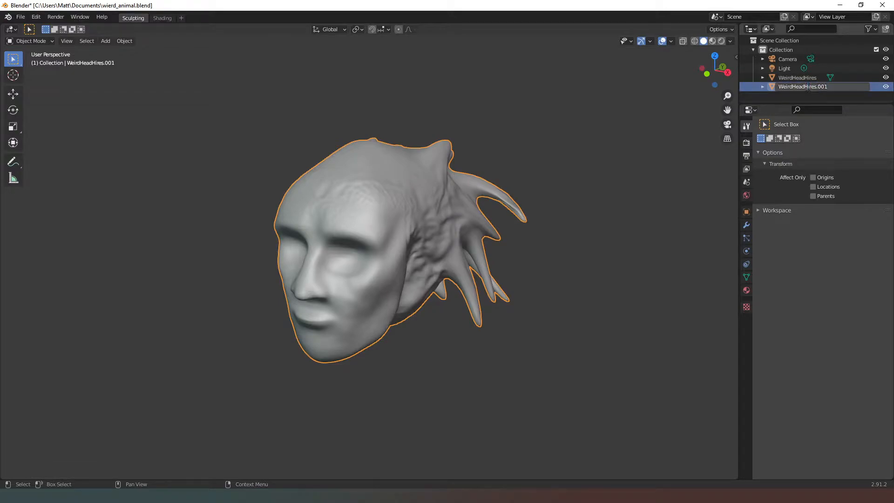
pyautogui.doubleClick(802, 86)
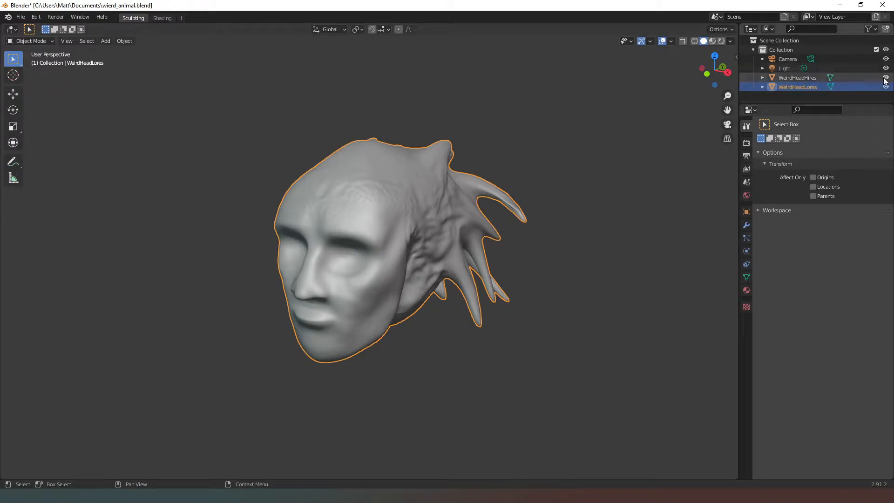
pyautogui.click(886, 78)
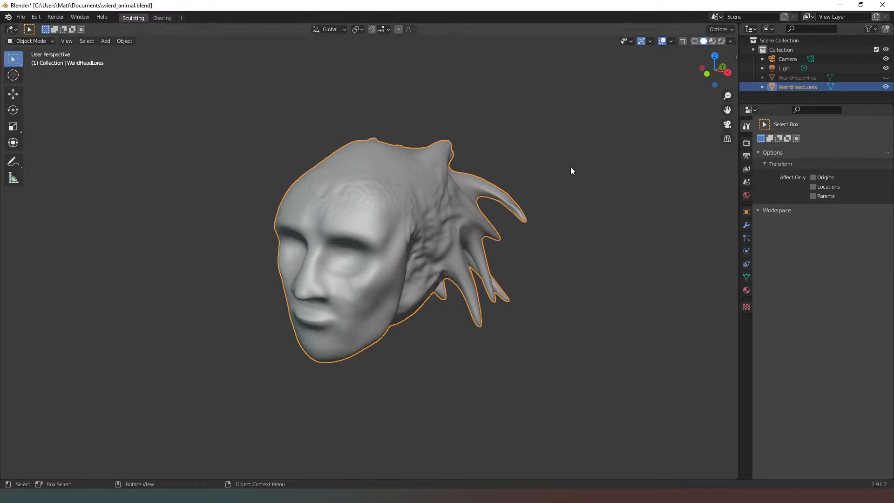
pyautogui.moveTo(178, 333)
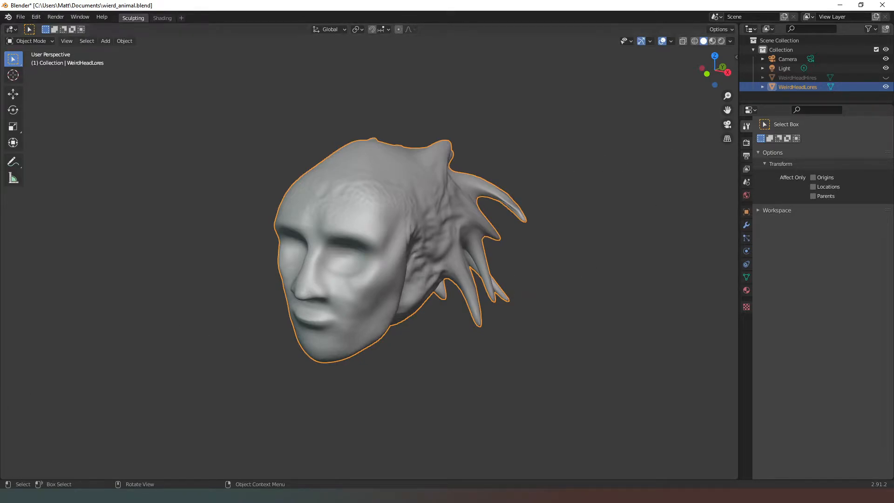
pyautogui.moveTo(670, 54)
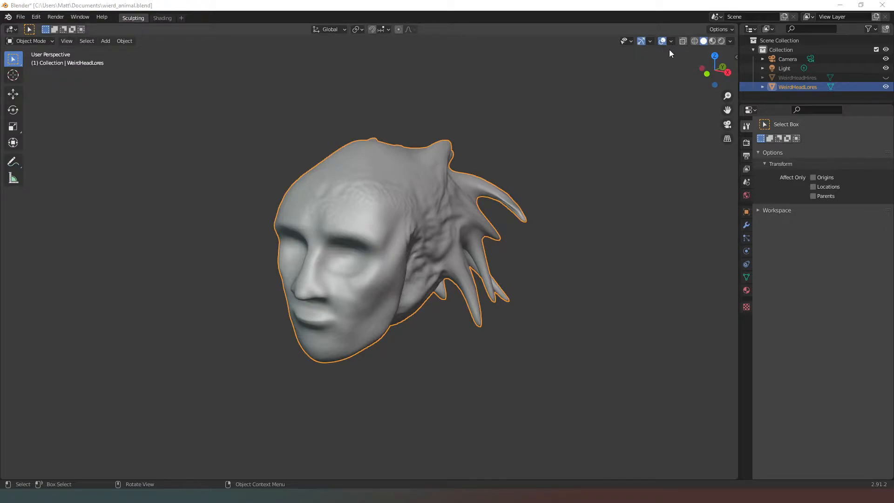
# - Check WeirdHeadLores in wireframe, then switch the viewport back to Solid shading
pyautogui.click(682, 41)
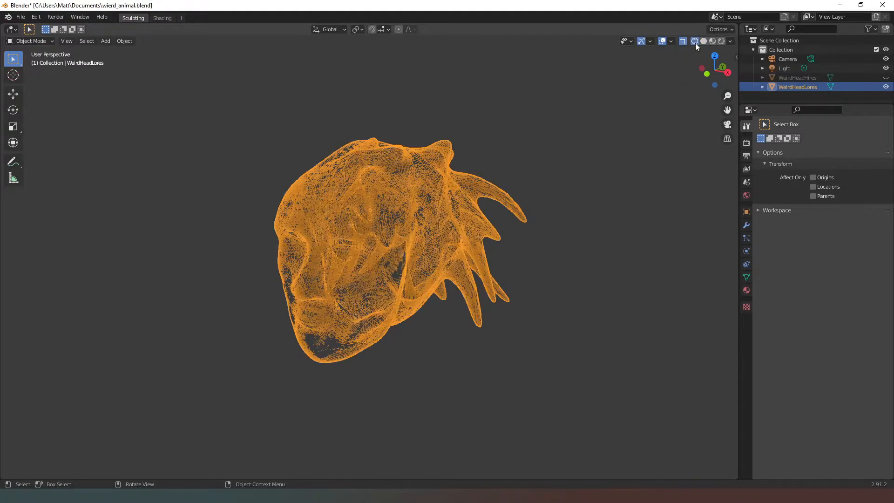
pyautogui.click(695, 41)
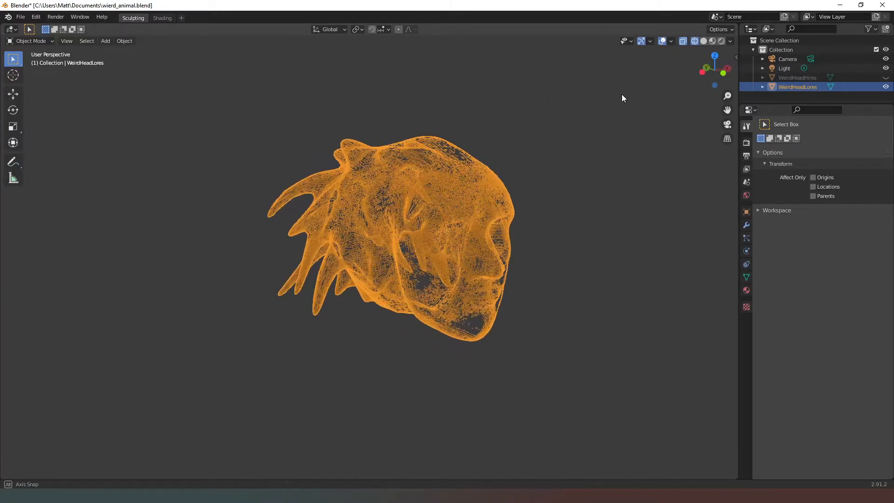
pyautogui.click(703, 41)
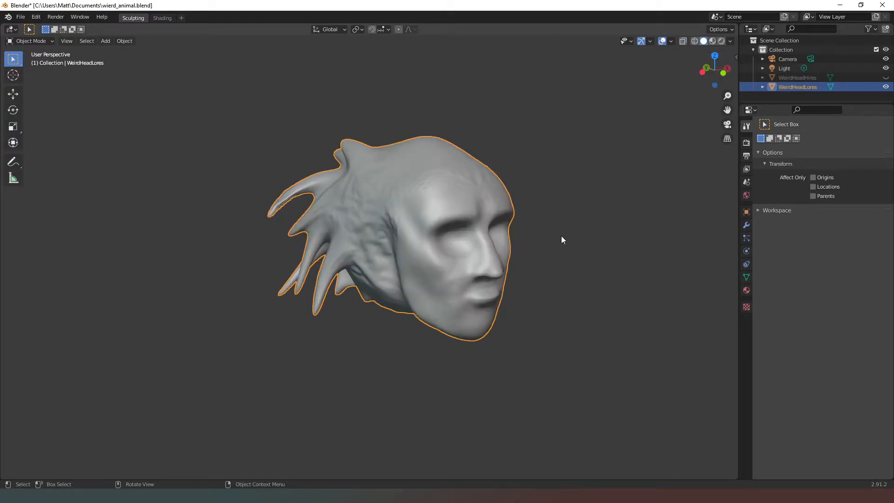
pyautogui.moveTo(731, 231)
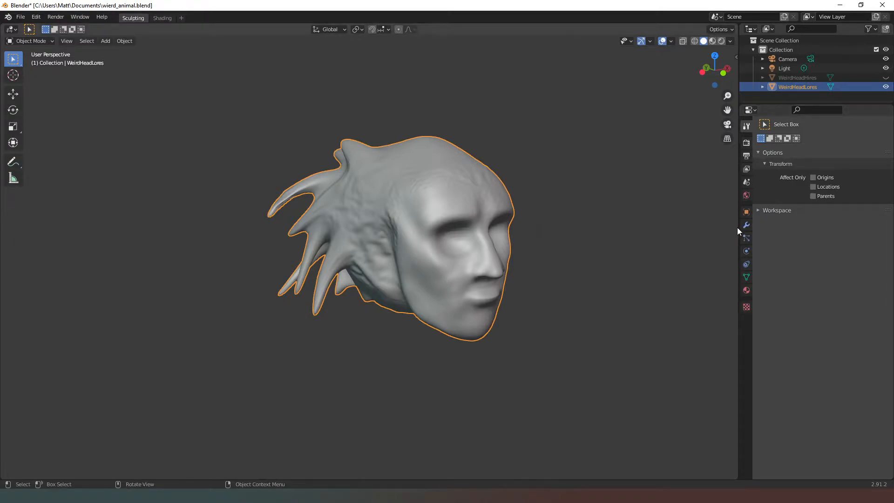
# - Add a Remesh modifier to WeirdHeadLores, try Sharp, Smooth and Blocks modes, then delete it
pyautogui.click(746, 225)
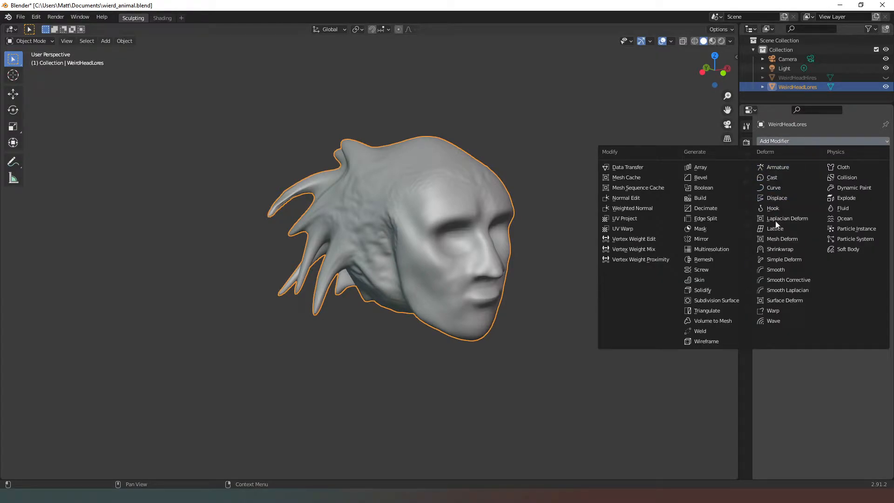
pyautogui.moveTo(703, 259)
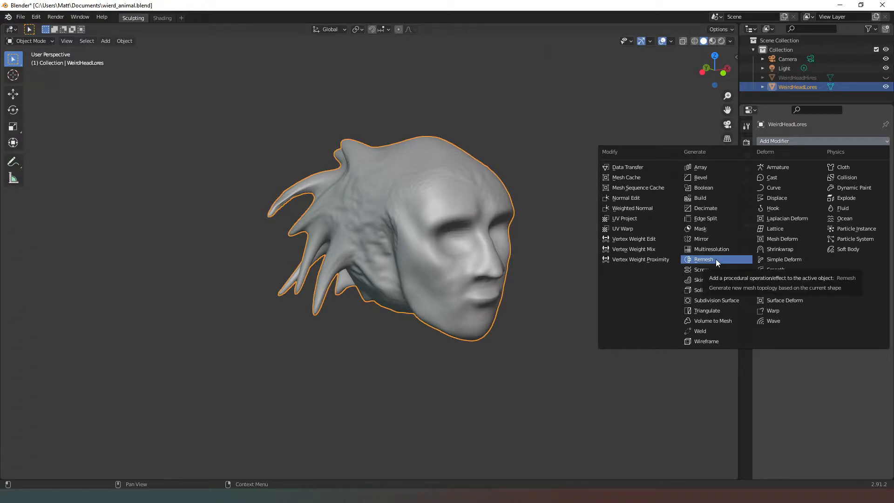
pyautogui.click(704, 259)
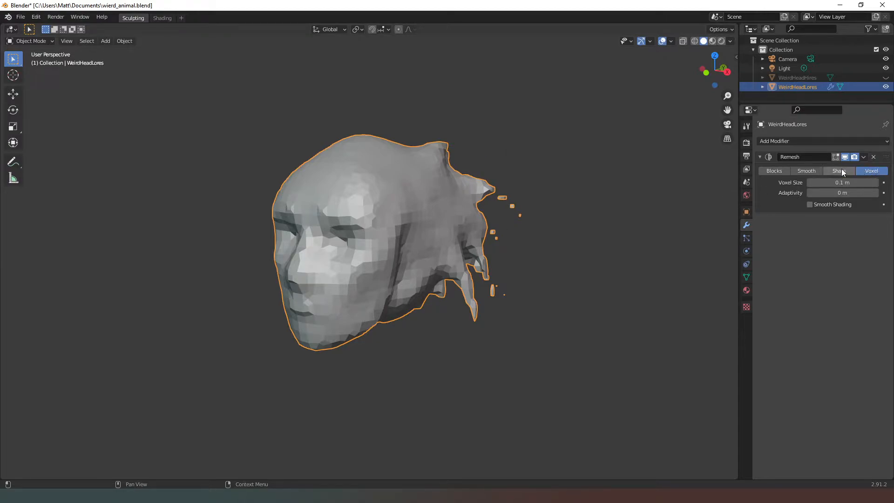
pyautogui.click(838, 170)
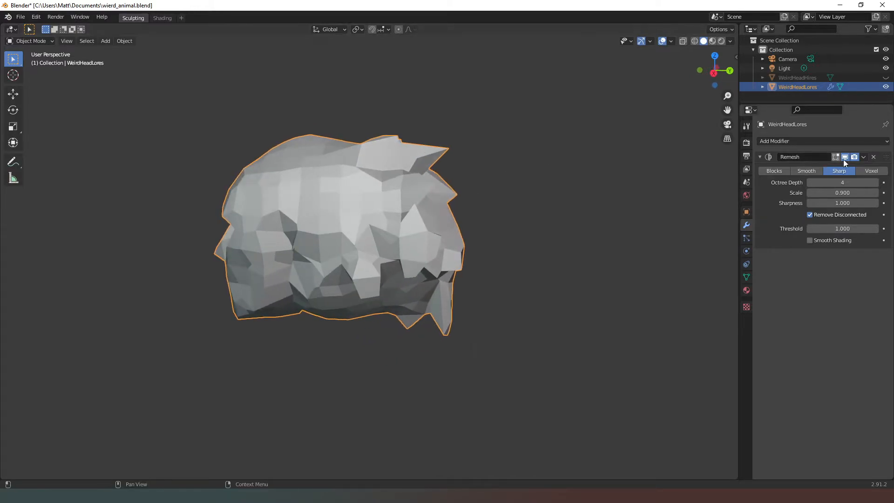
pyautogui.click(876, 182)
pyautogui.write('7')
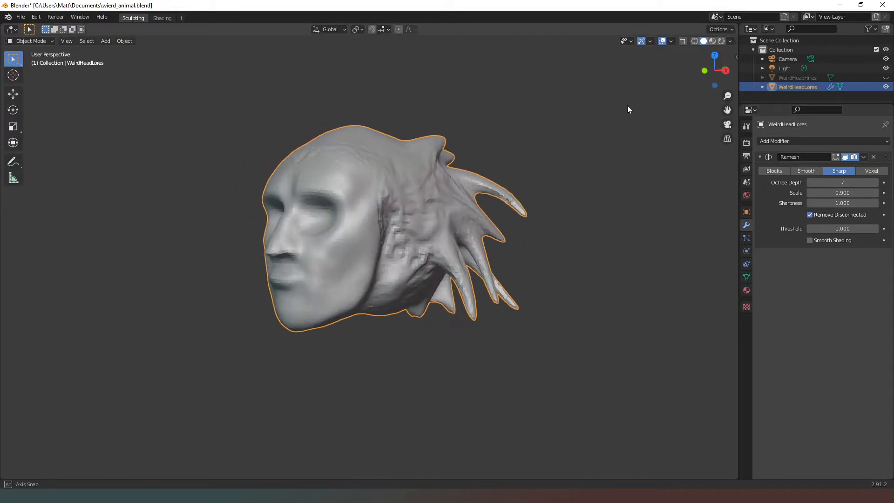
pyautogui.click(806, 171)
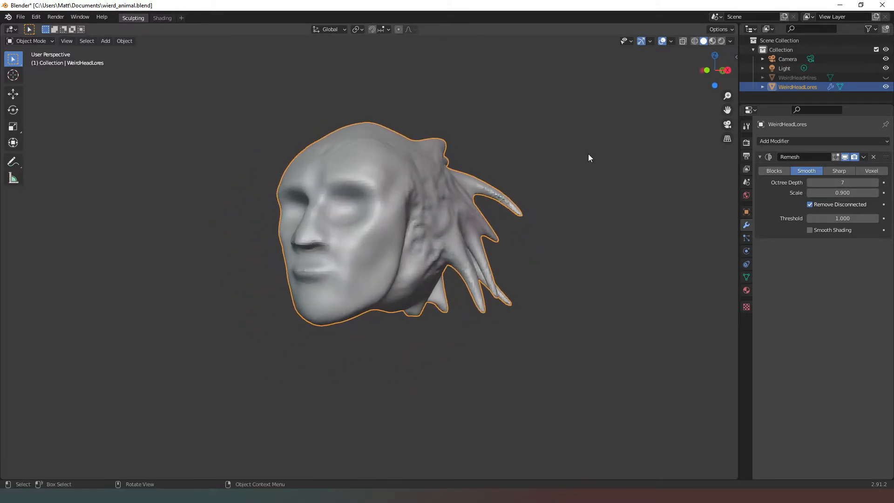
pyautogui.click(773, 171)
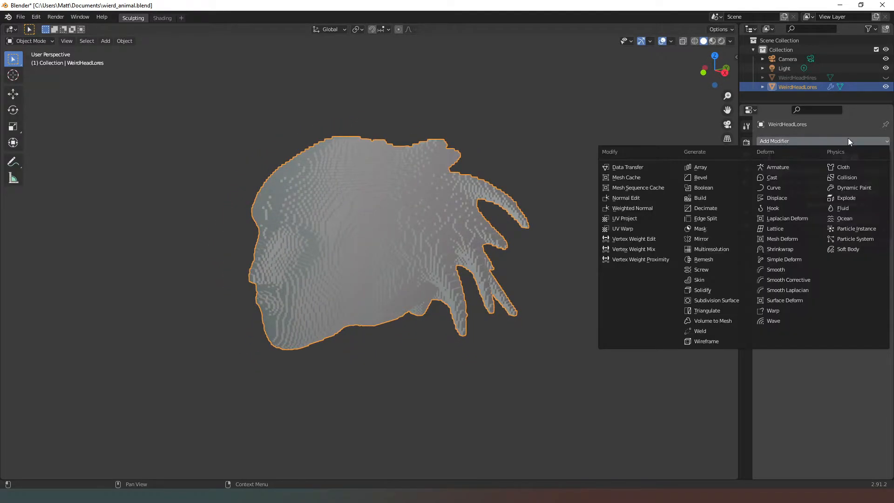
pyautogui.click(703, 258)
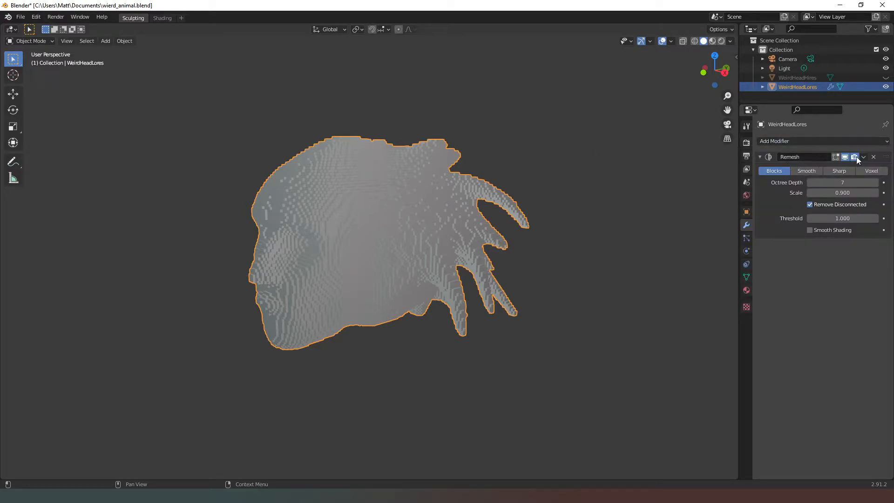
pyautogui.click(873, 157)
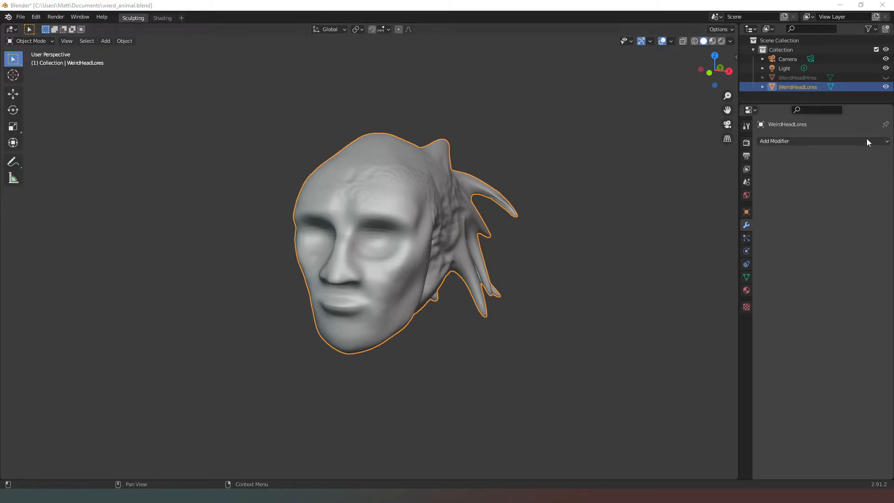
# - Add a Planar Decimate modifier to WeirdHeadLores and raise its angle limit to 5.7°
pyautogui.click(798, 141)
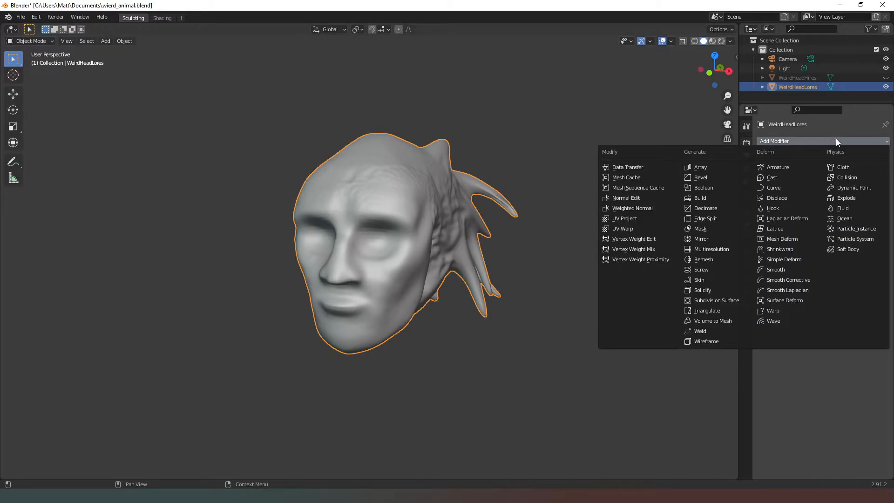
pyautogui.moveTo(707, 208)
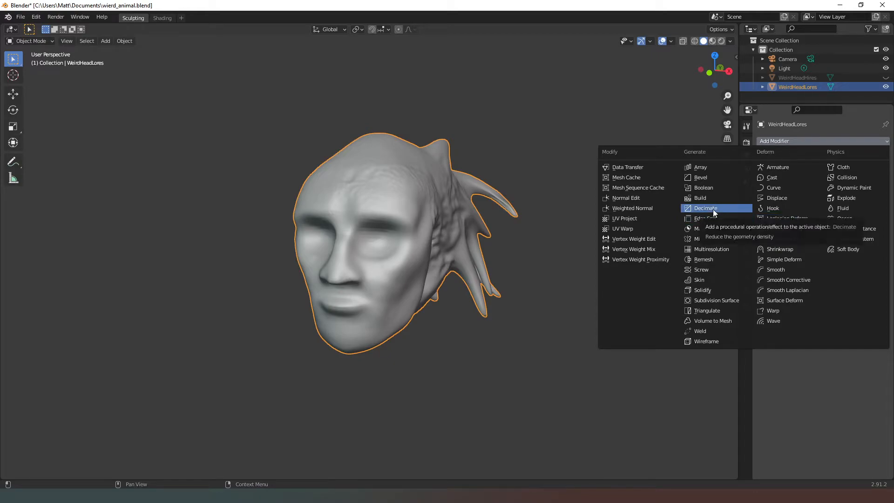
pyautogui.click(705, 208)
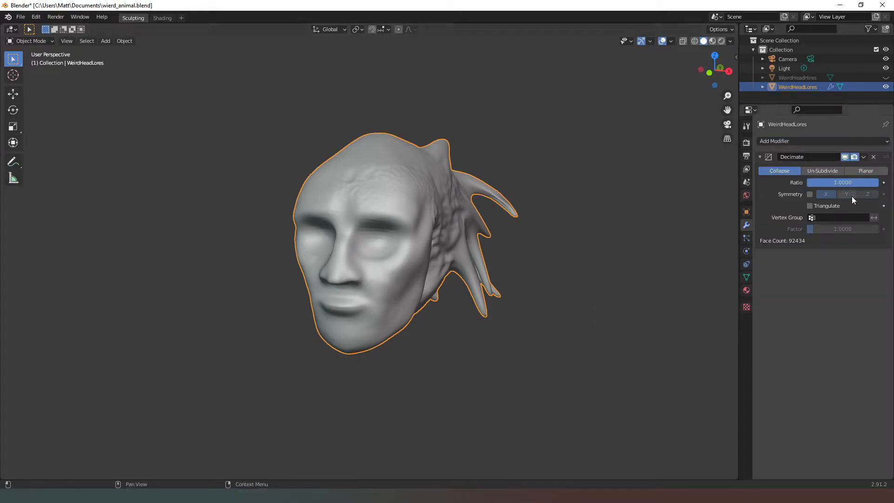
pyautogui.click(865, 170)
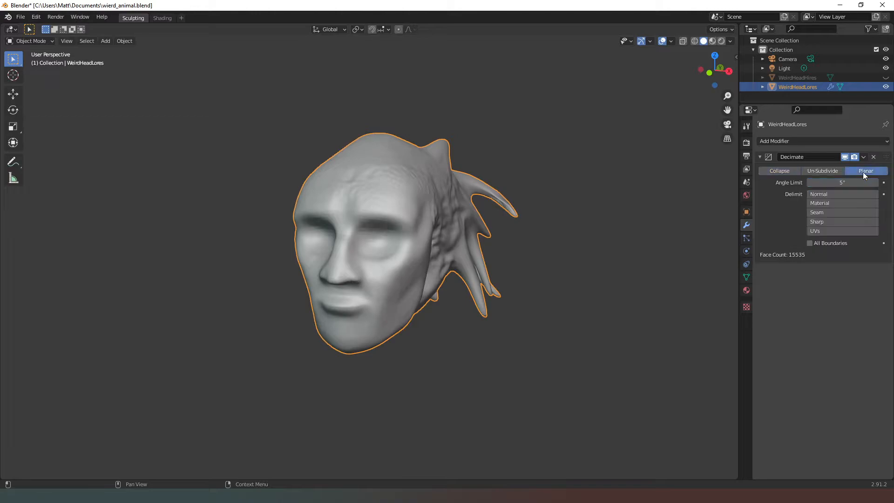
pyautogui.moveTo(858, 177)
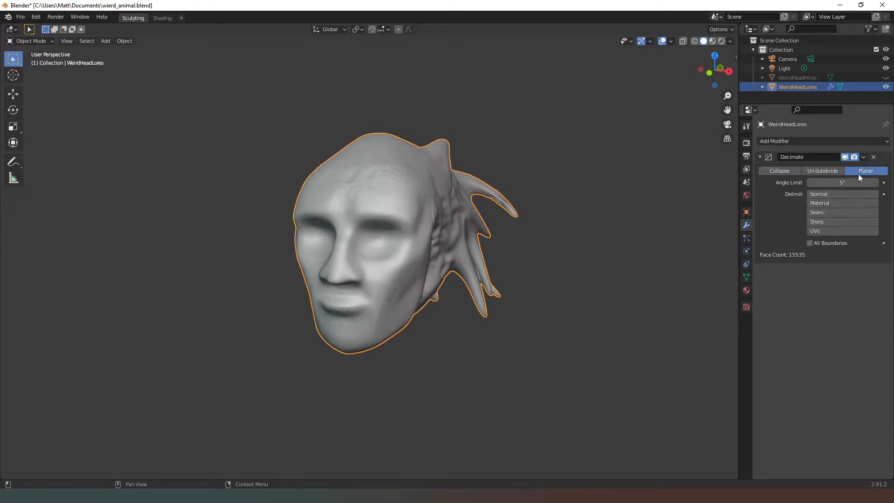
pyautogui.moveTo(688, 205)
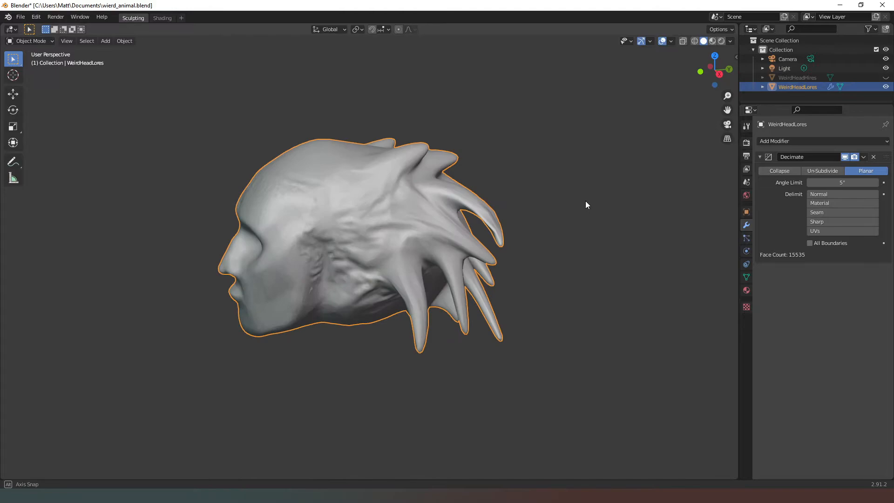
pyautogui.moveTo(878, 183)
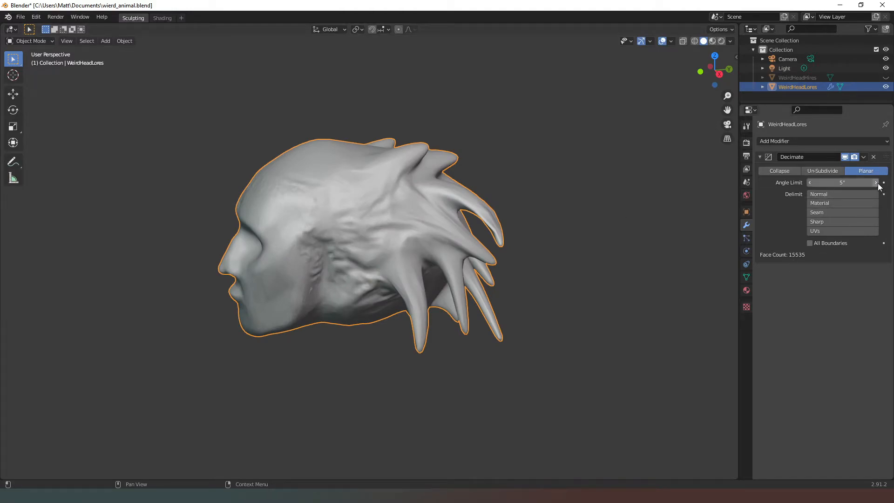
pyautogui.click(875, 183)
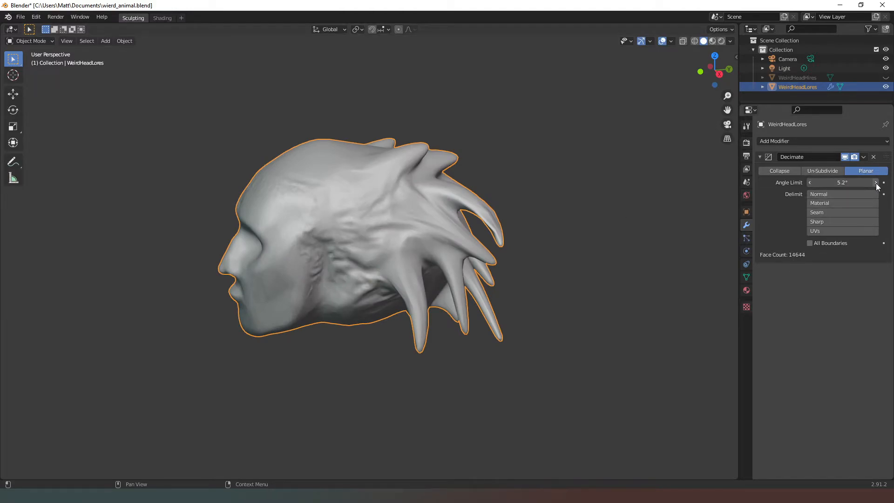
pyautogui.click(875, 182)
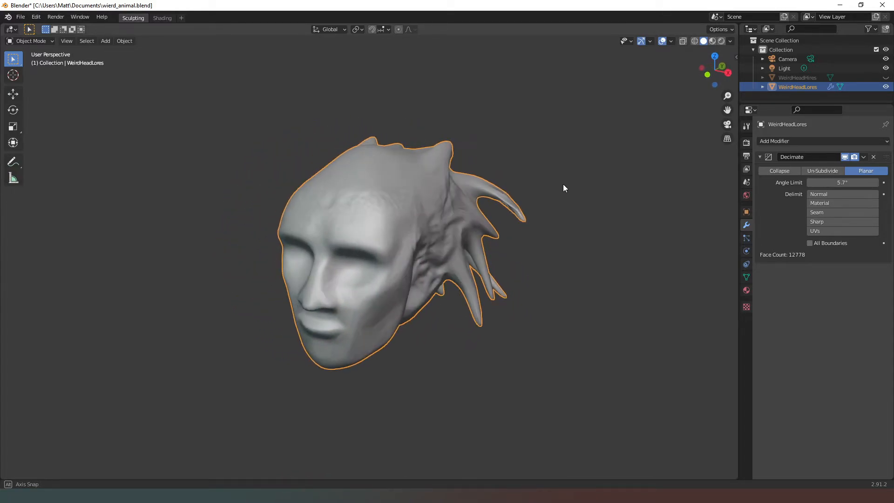
# - Switch Decimate to Un-Subdivide, nudging Iterations to 1 and back to 0
pyautogui.click(822, 170)
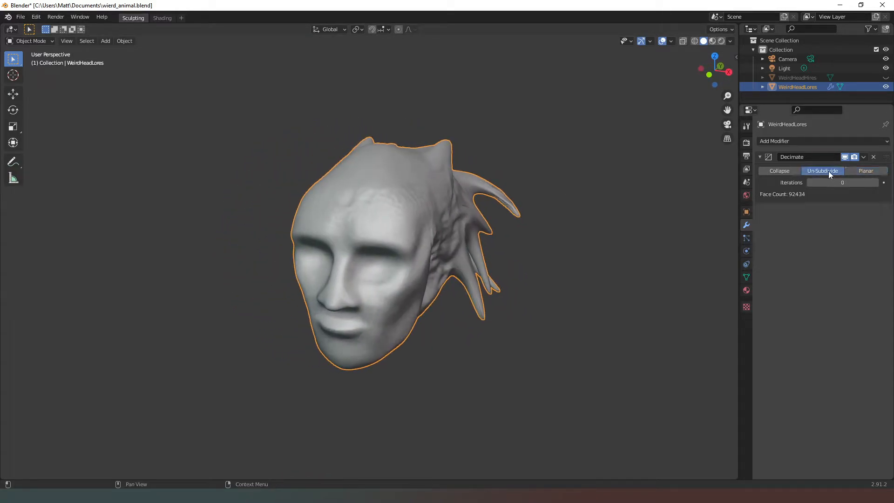
pyautogui.moveTo(590, 243)
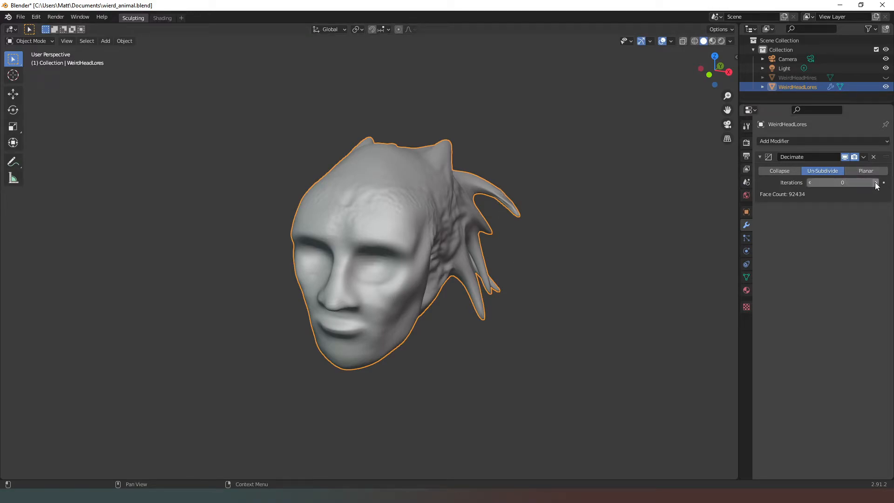
pyautogui.click(877, 183)
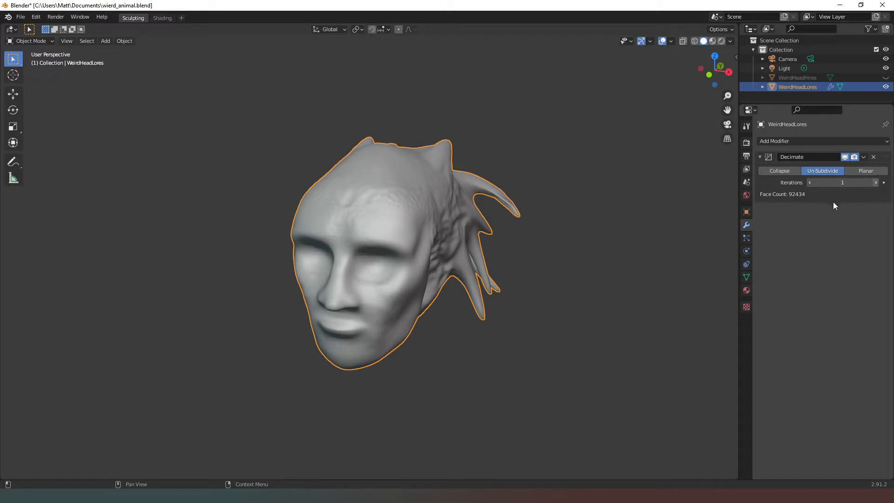
pyautogui.click(809, 182)
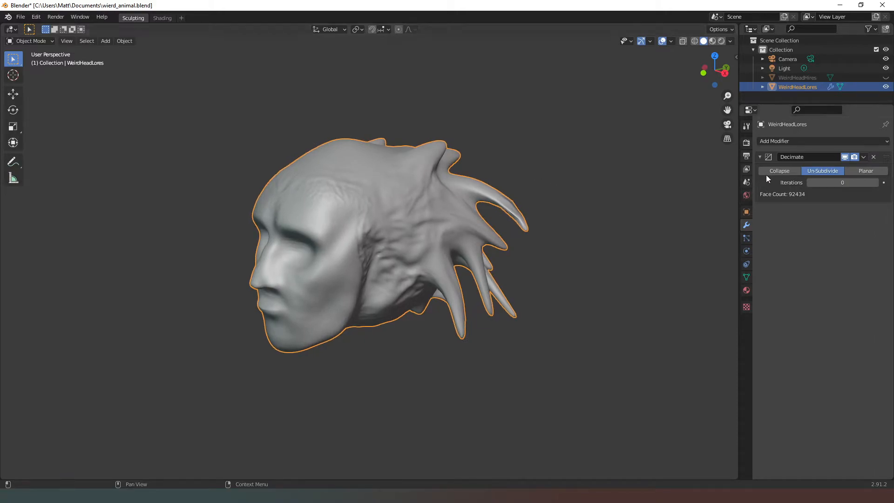
# - Set Decimate to Collapse with ratio 0.1 (9242 faces) and view it as wireframe
pyautogui.click(779, 171)
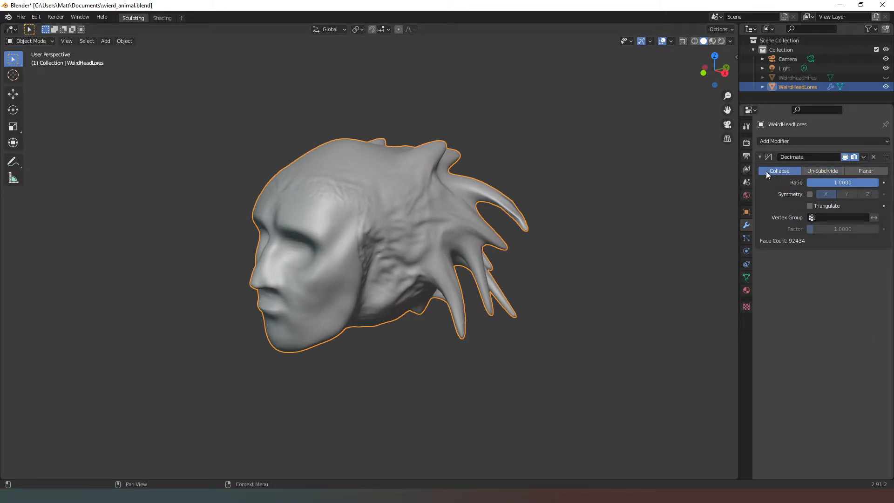
pyautogui.moveTo(801, 198)
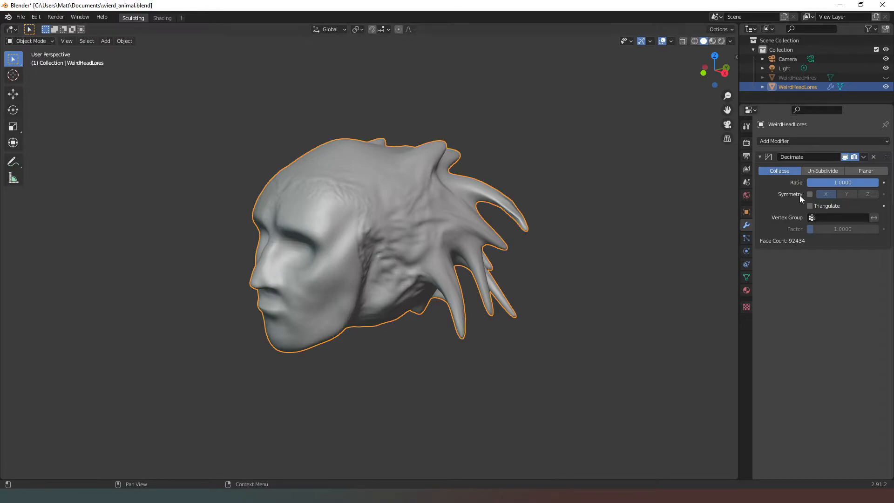
pyautogui.moveTo(843, 182)
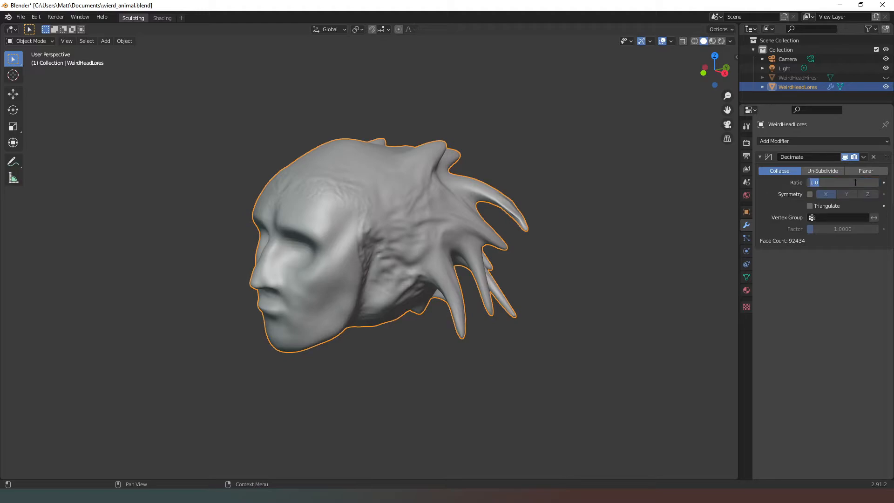
pyautogui.write('0.1000')
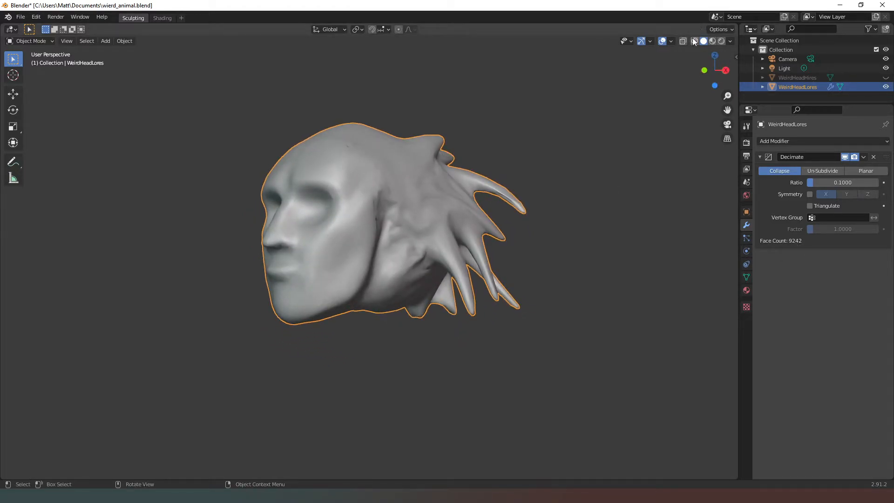
pyautogui.click(682, 40)
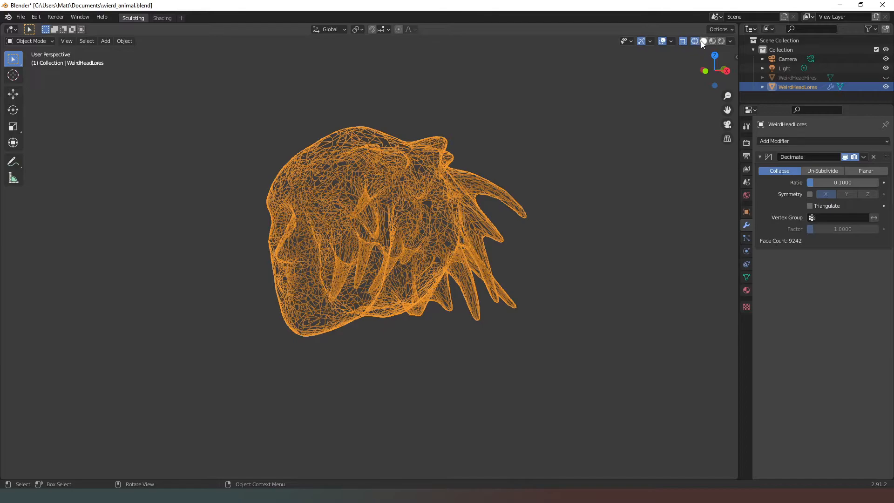
# - Restore solid shading, orbit around the head, and set the Decimate ratio back to 1.0
pyautogui.click(703, 40)
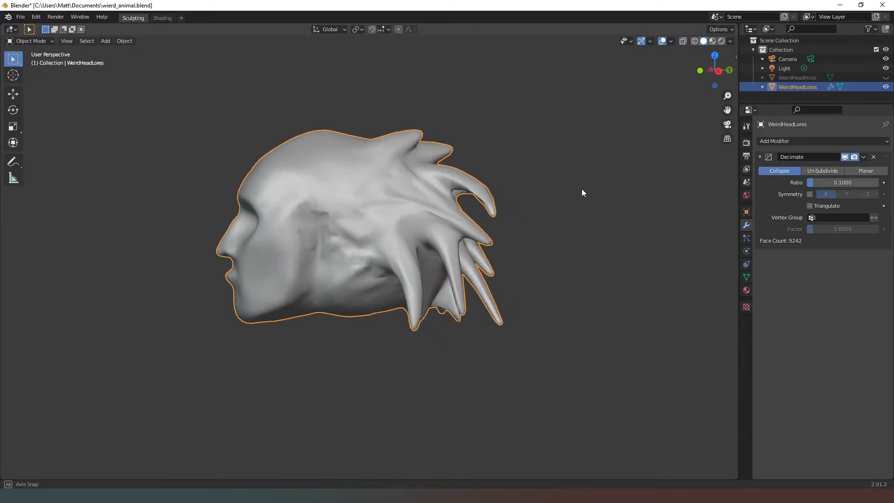
pyautogui.moveTo(399, 229); pyautogui.dragTo(343, 205)
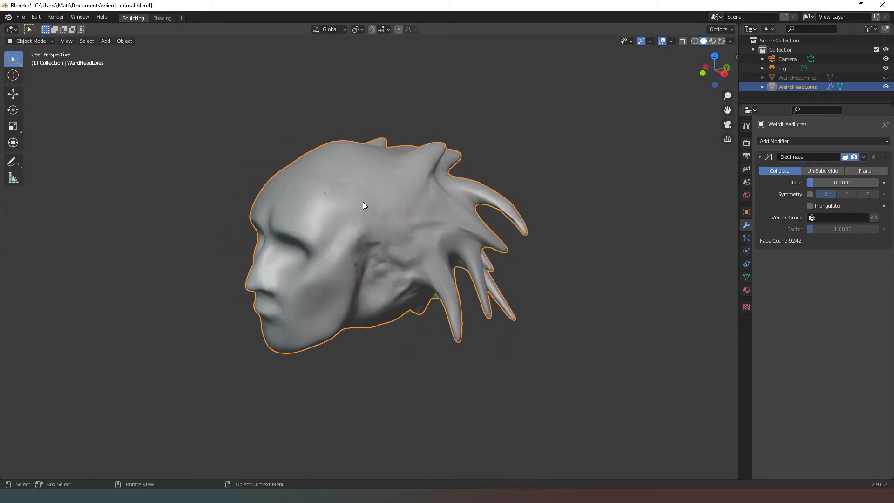
pyautogui.moveTo(365, 199)
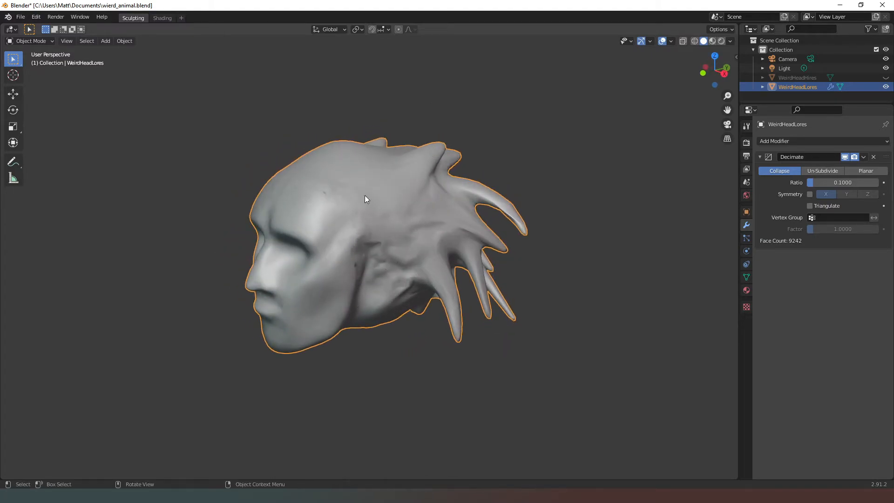
pyautogui.moveTo(390, 238)
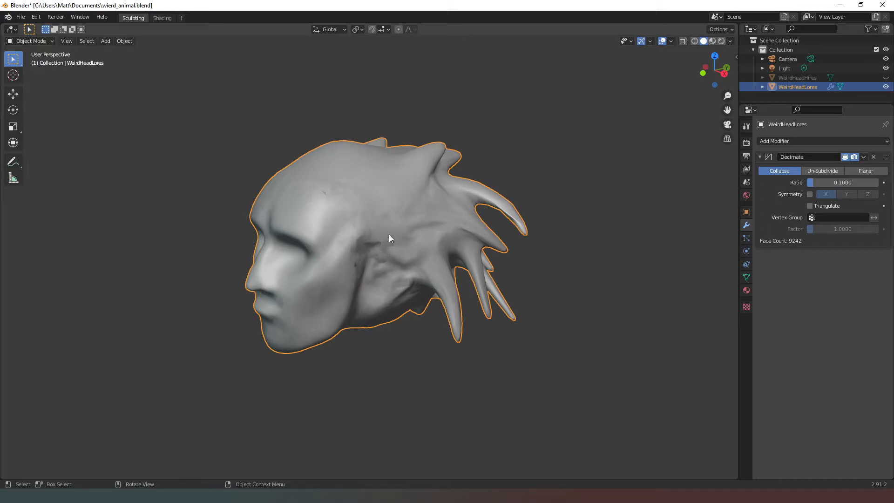
pyautogui.moveTo(492, 151)
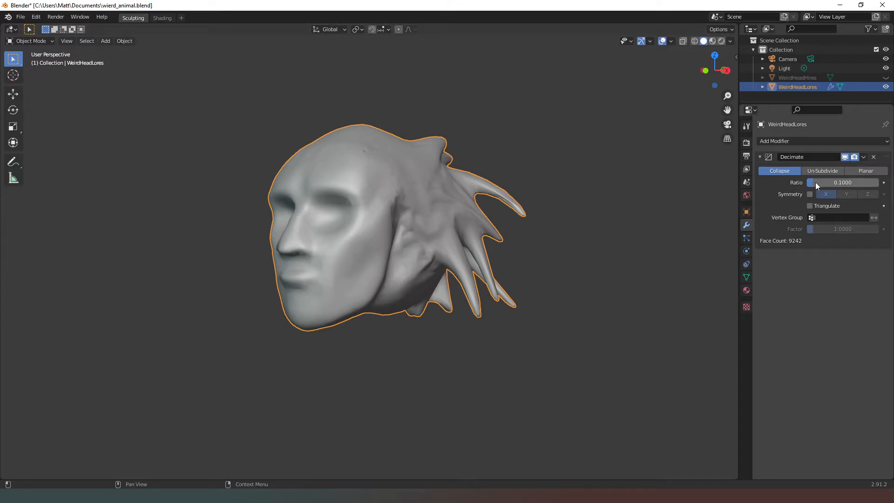
pyautogui.click(843, 182)
pyautogui.write('1.0000')
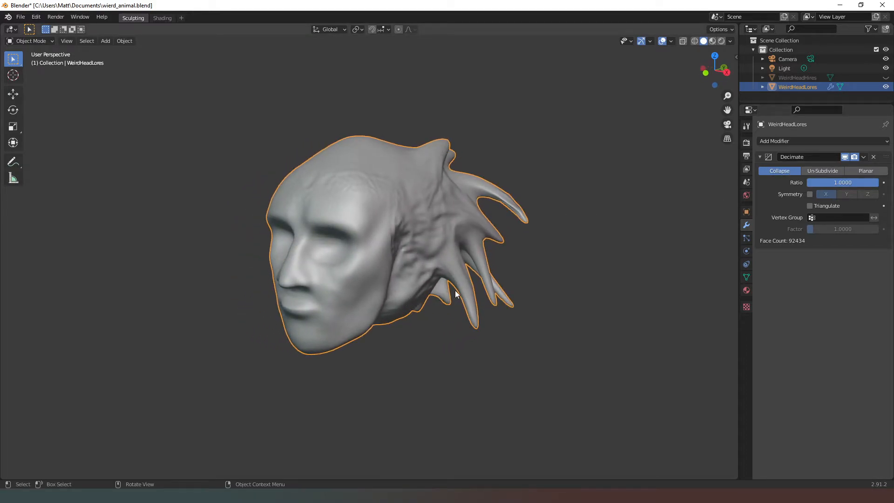
pyautogui.moveTo(873, 157)
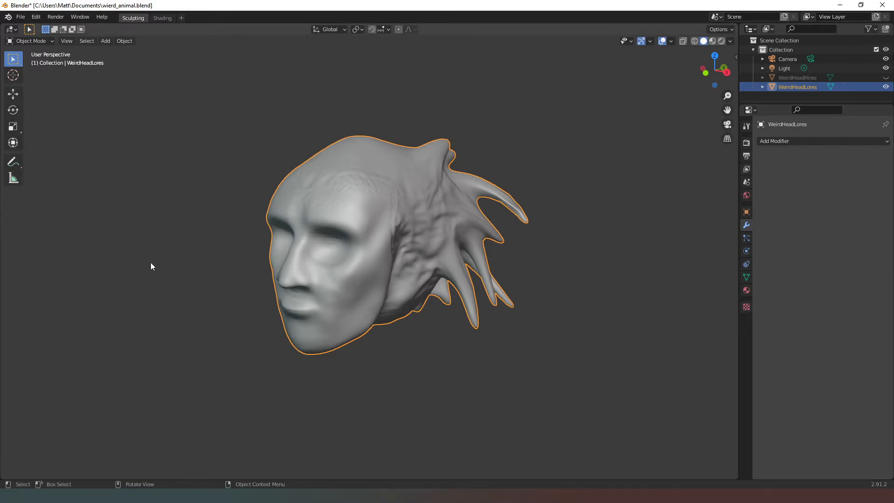
pyautogui.moveTo(127, 352)
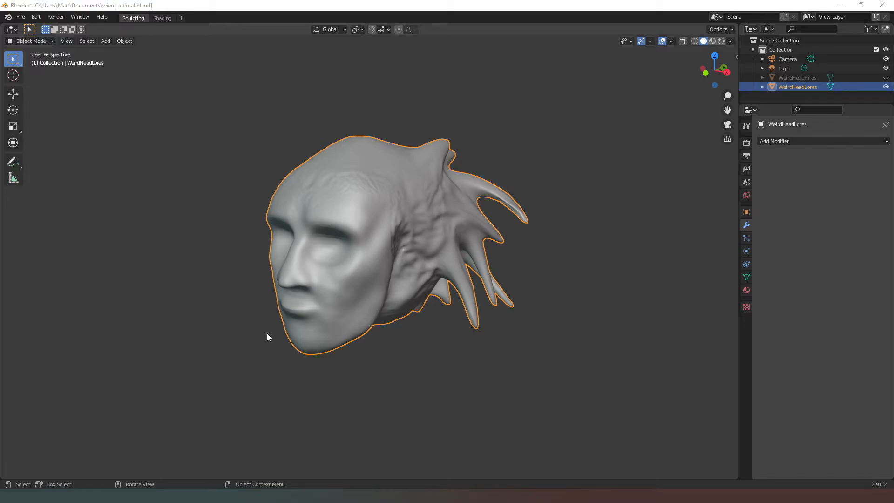
pyautogui.moveTo(360, 274)
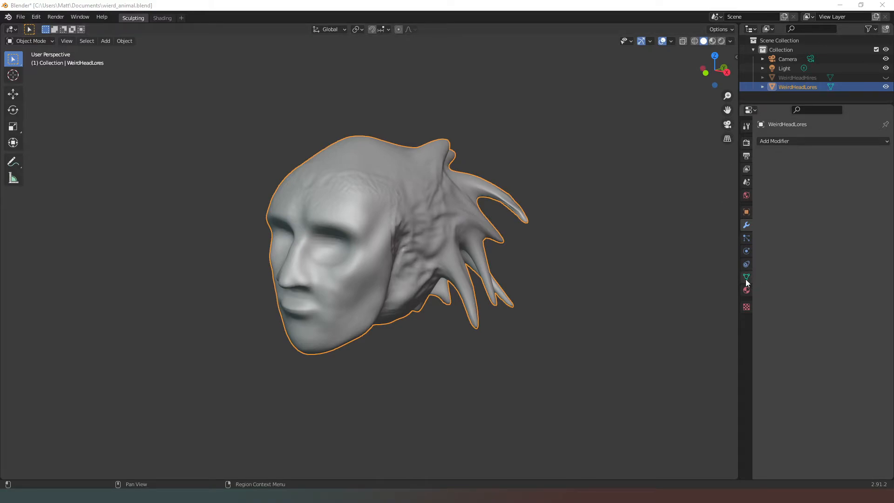
# - In Object Data Remesh settings, choose Quad mode and bring up the QuadriFlow Remesh options
pyautogui.click(745, 277)
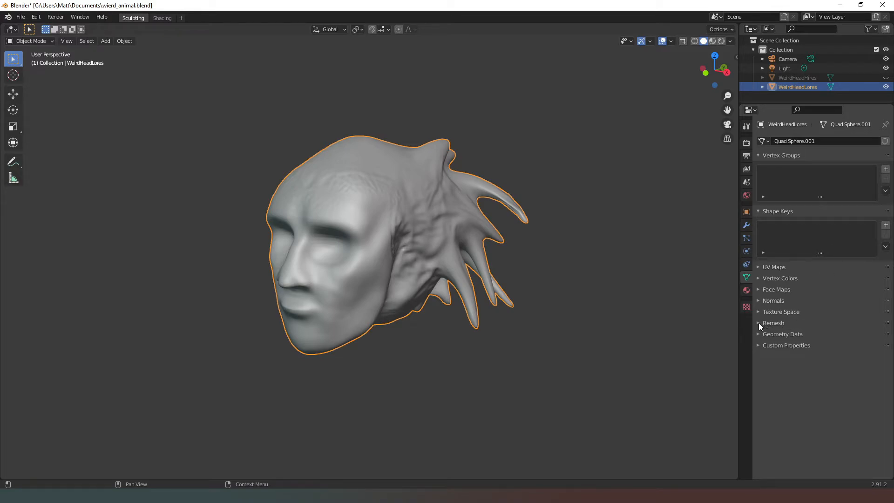
pyautogui.click(773, 323)
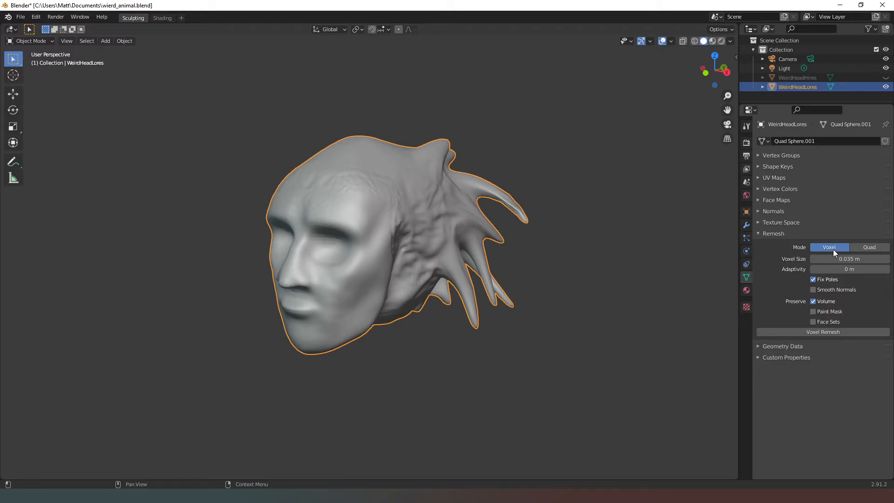
pyautogui.moveTo(868, 246)
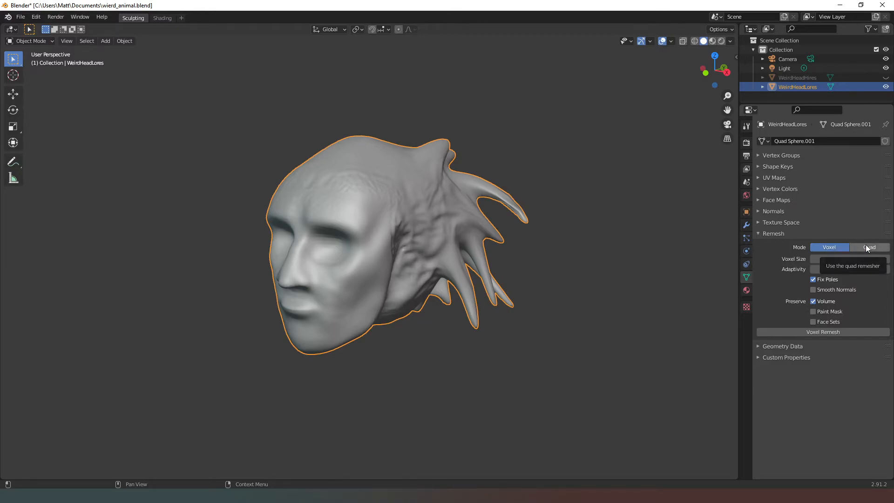
pyautogui.click(868, 247)
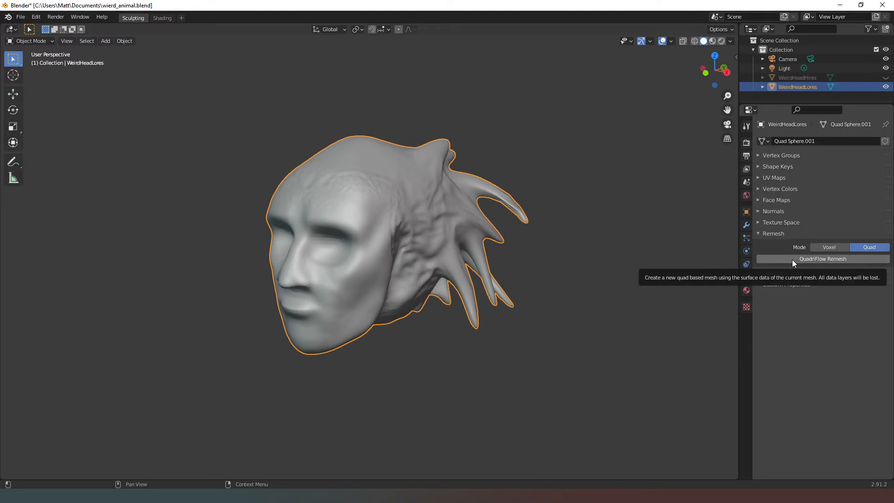
pyautogui.click(822, 259)
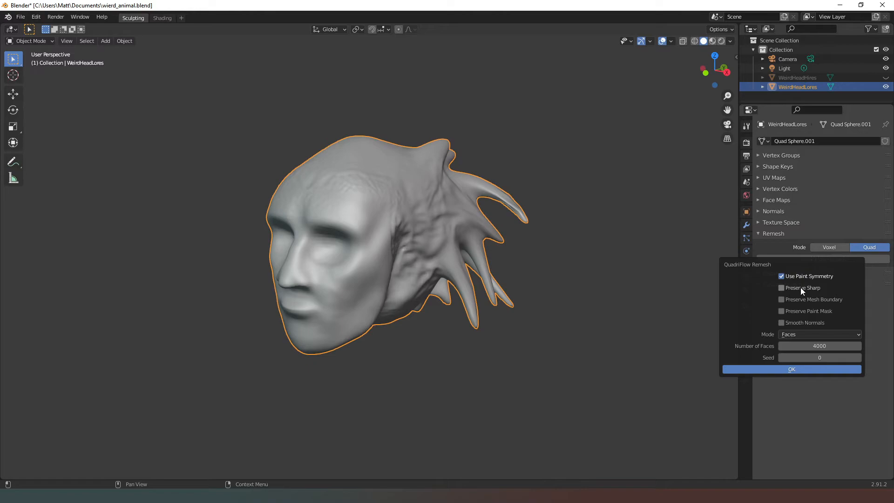
pyautogui.moveTo(788, 326)
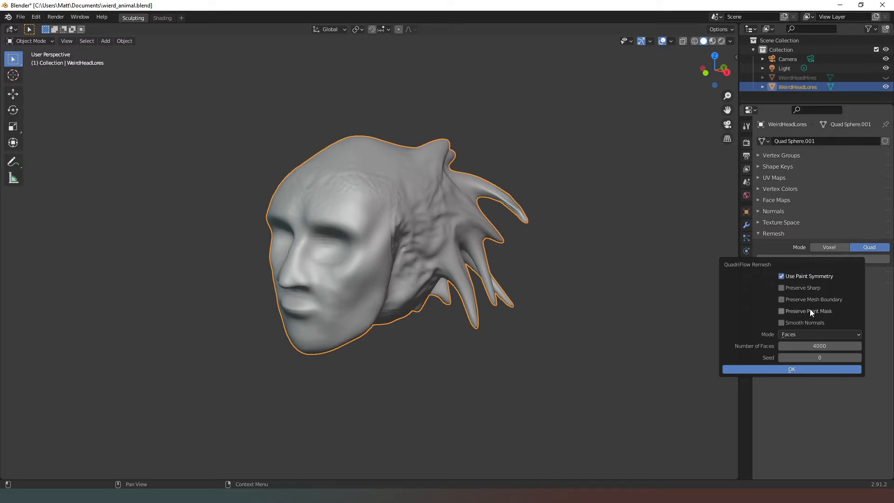
pyautogui.moveTo(774, 365)
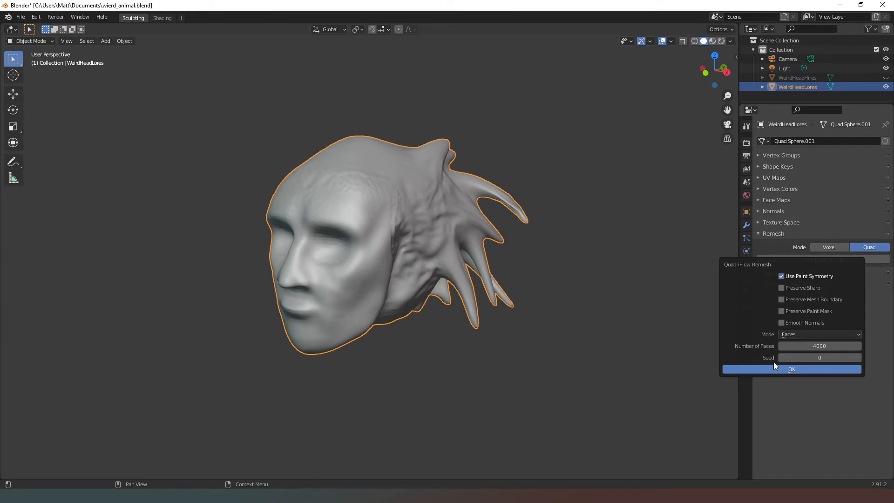
# - Confirm the QuadriFlow remesh with Faces mode targeting 4000 faces
pyautogui.click(792, 369)
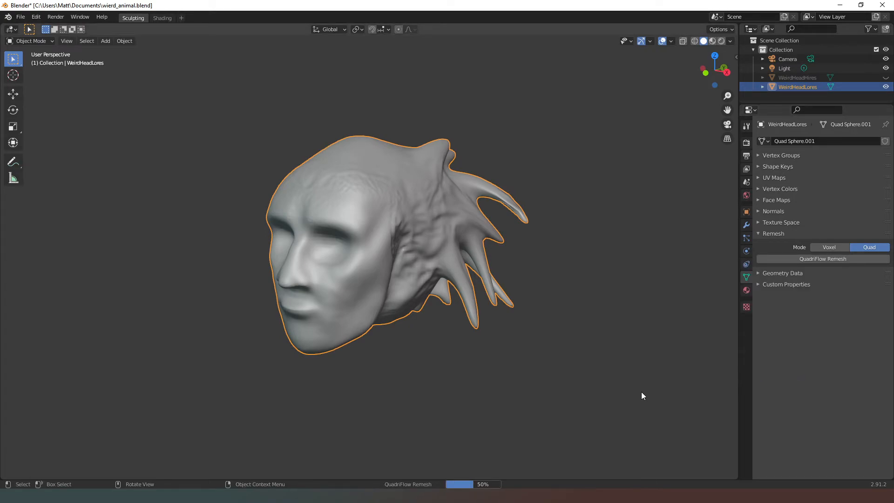
# - Let QuadriFlow finish, then orbit to inspect the blocky quad WeirdHeadLores mesh
pyautogui.click(822, 259)
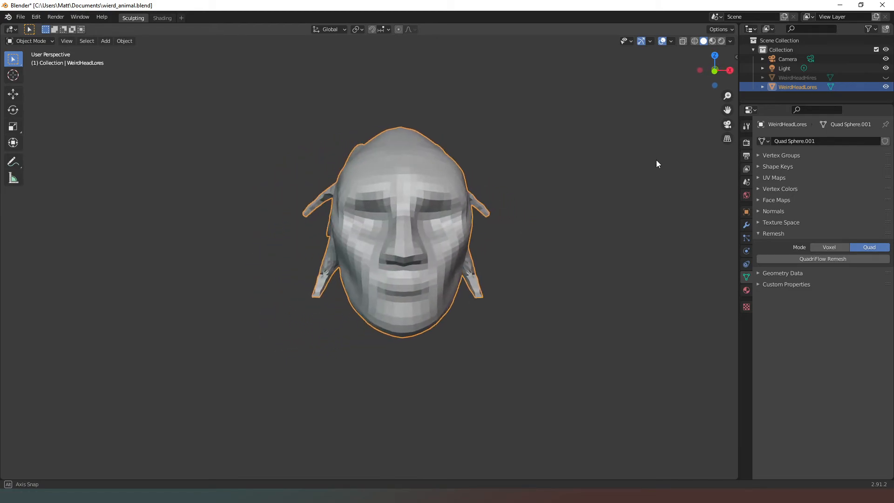
pyautogui.moveTo(399, 228); pyautogui.dragTo(342, 200)
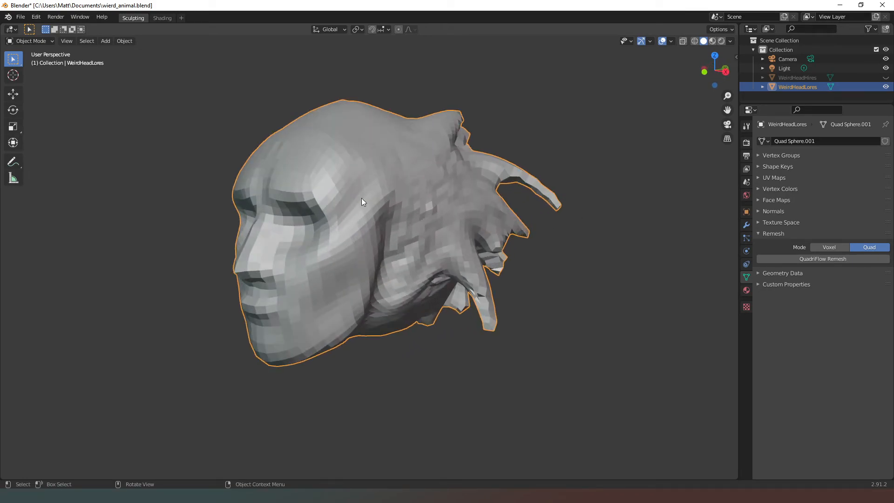
pyautogui.moveTo(523, 367)
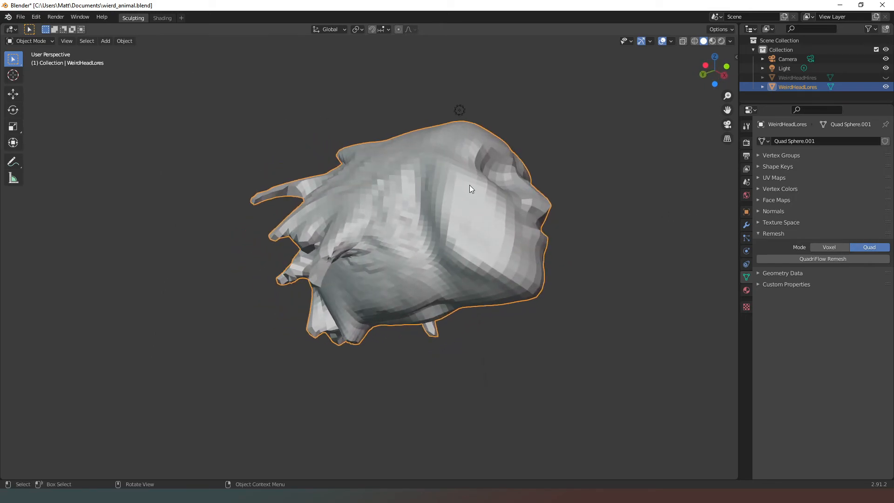
pyautogui.moveTo(581, 191)
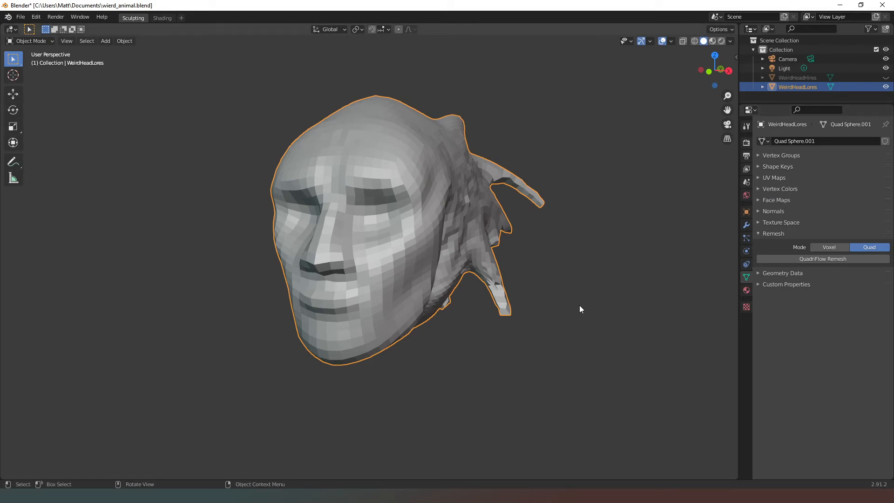
pyautogui.moveTo(625, 292)
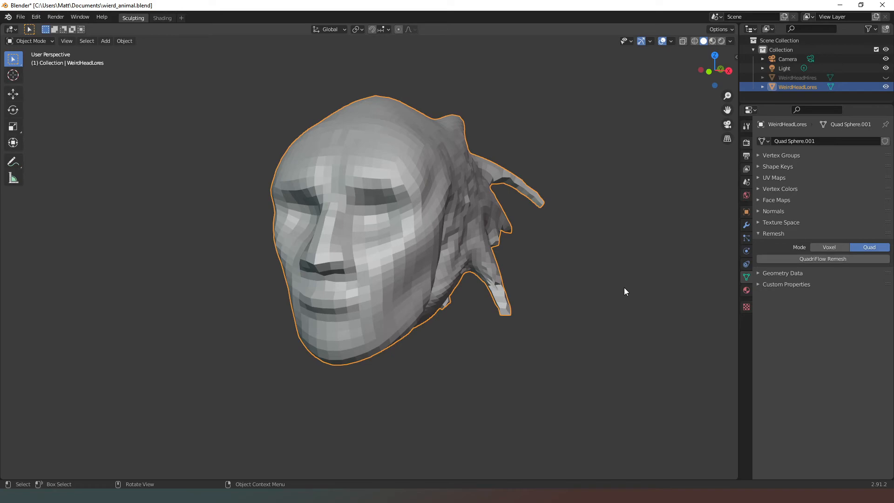
pyautogui.moveTo(632, 282)
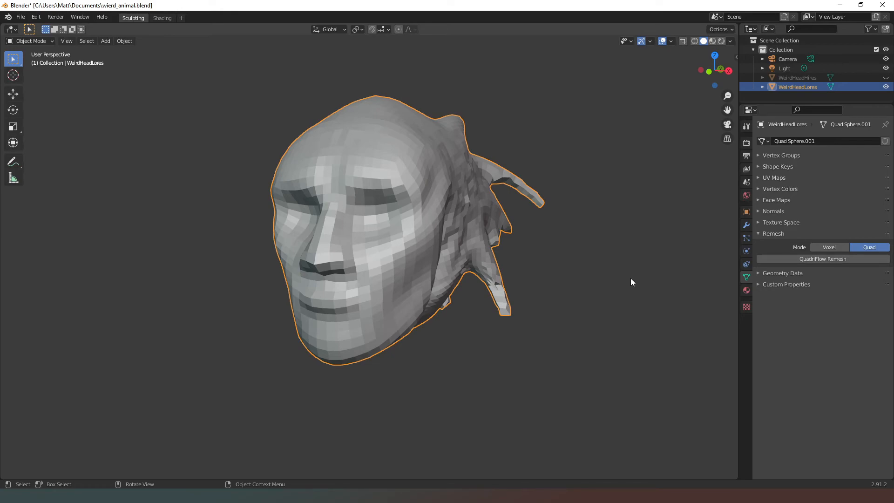
pyautogui.moveTo(681, 265)
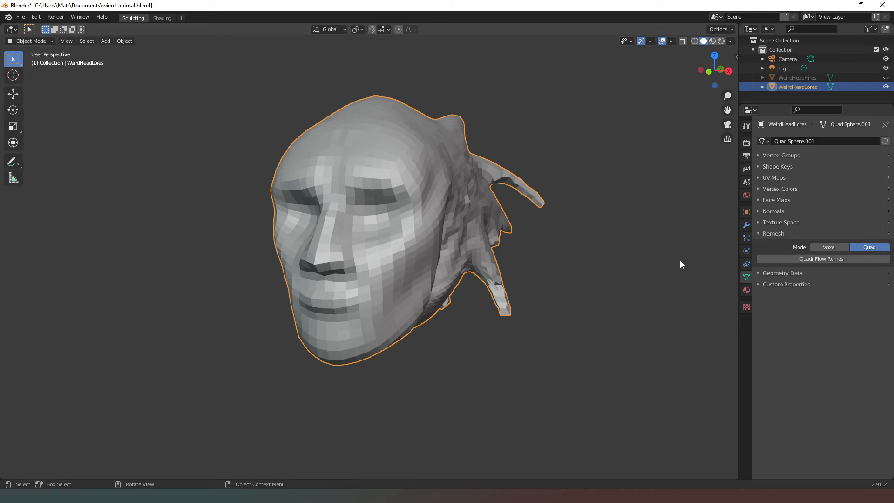
pyautogui.moveTo(179, 195)
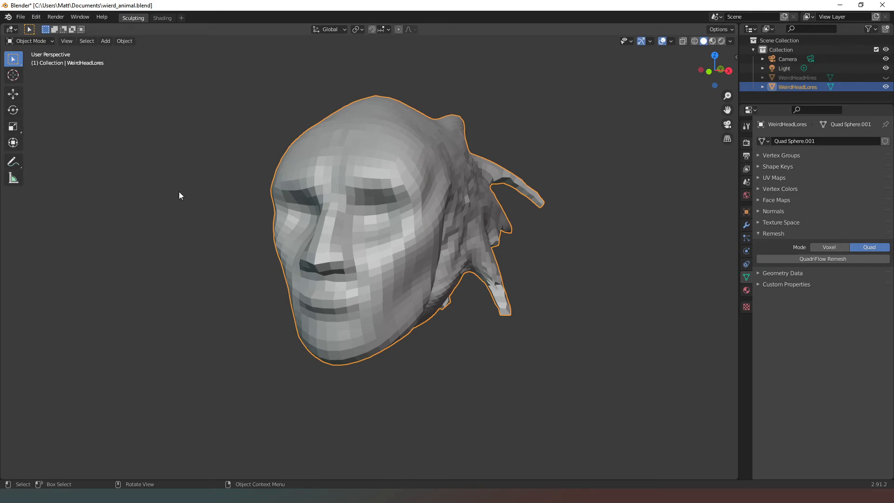
pyautogui.moveTo(542, 202)
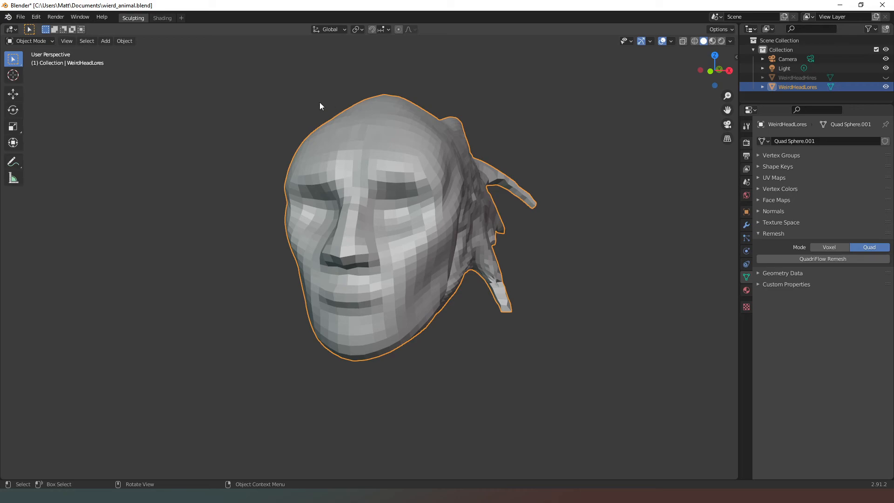
pyautogui.moveTo(278, 217)
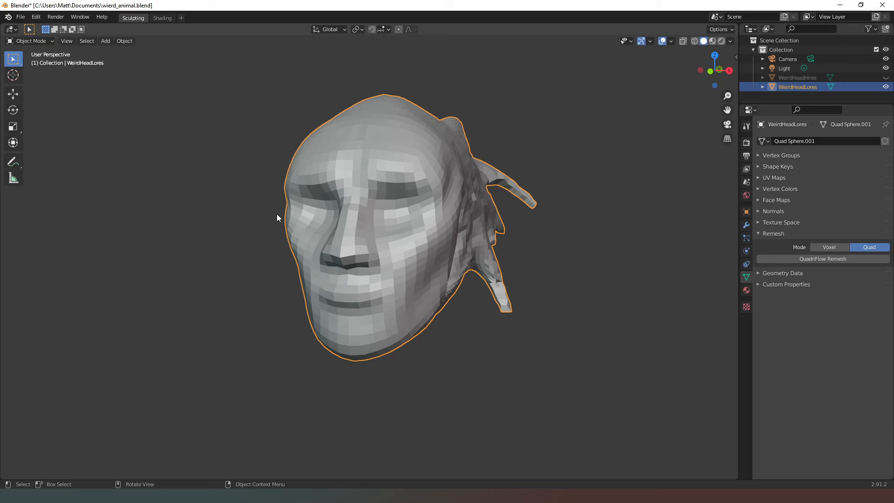
pyautogui.moveTo(220, 196)
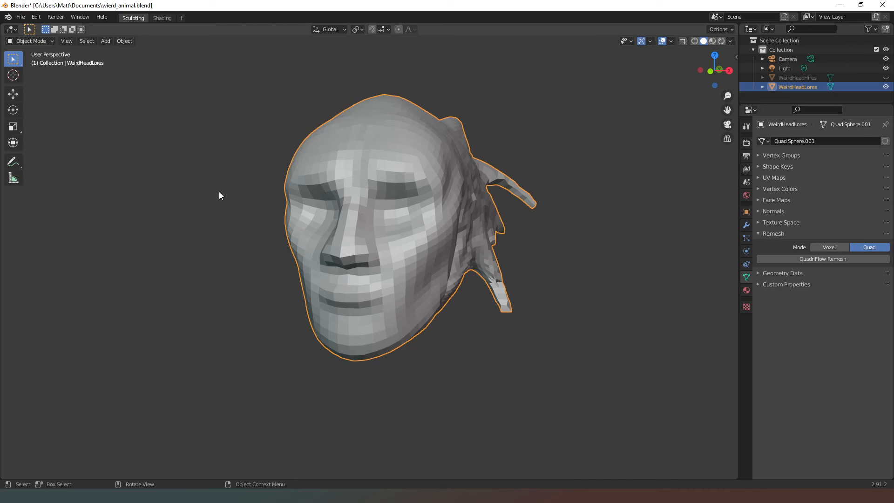
pyautogui.moveTo(223, 216)
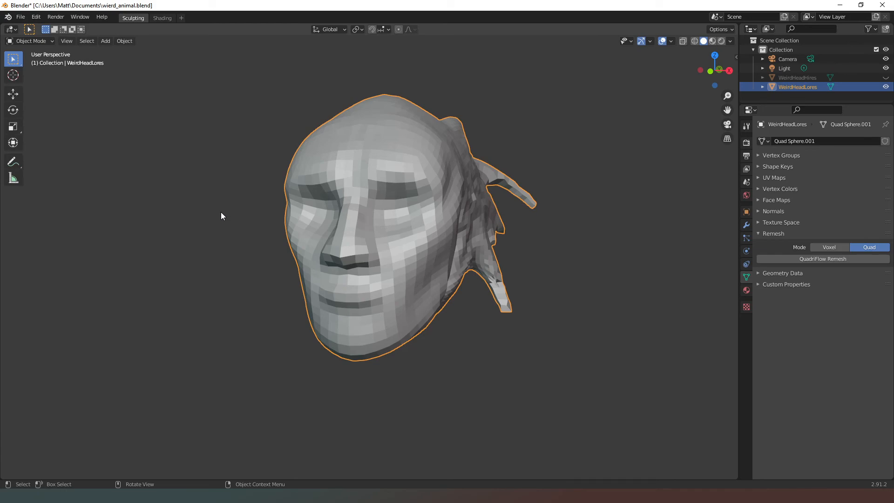
pyautogui.moveTo(146, 344)
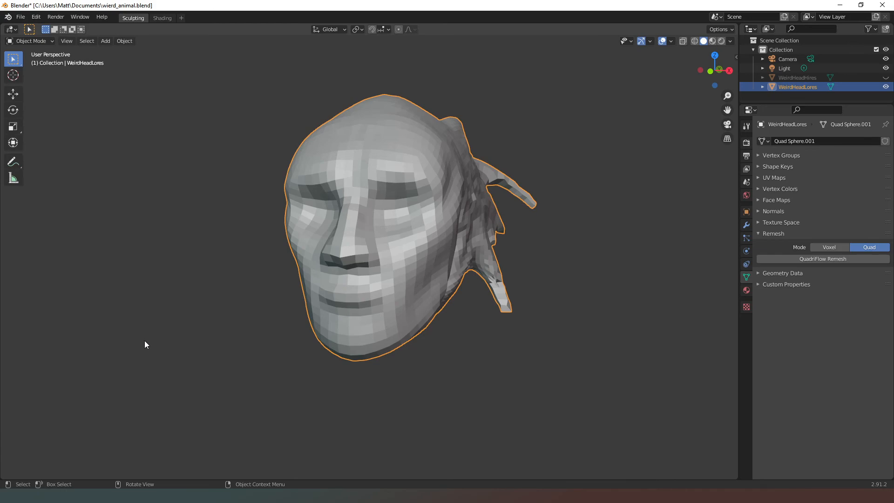